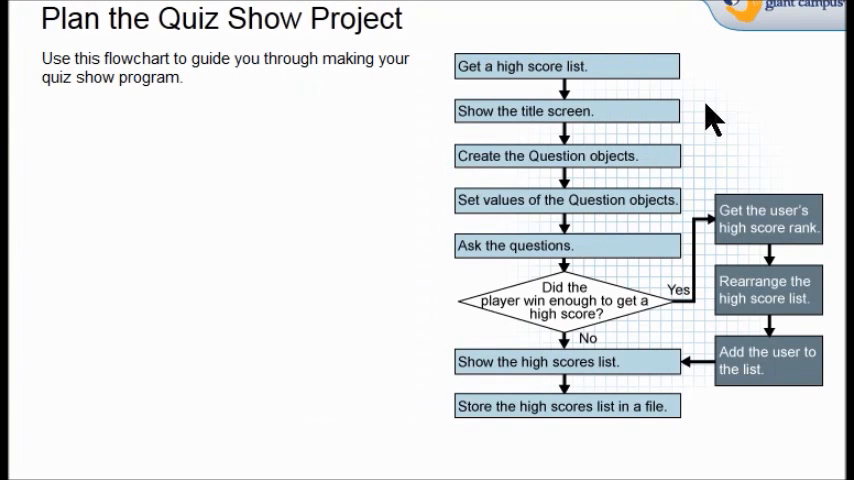
mouse_move(702, 122)
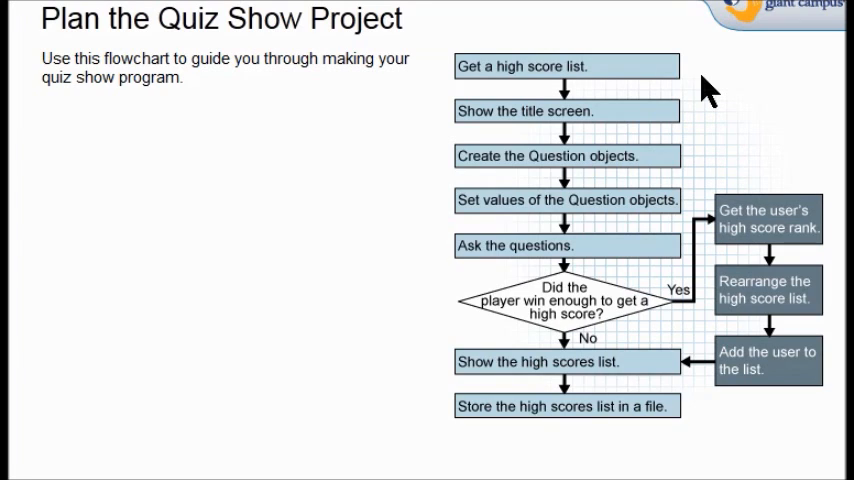
mouse_move(640, 96)
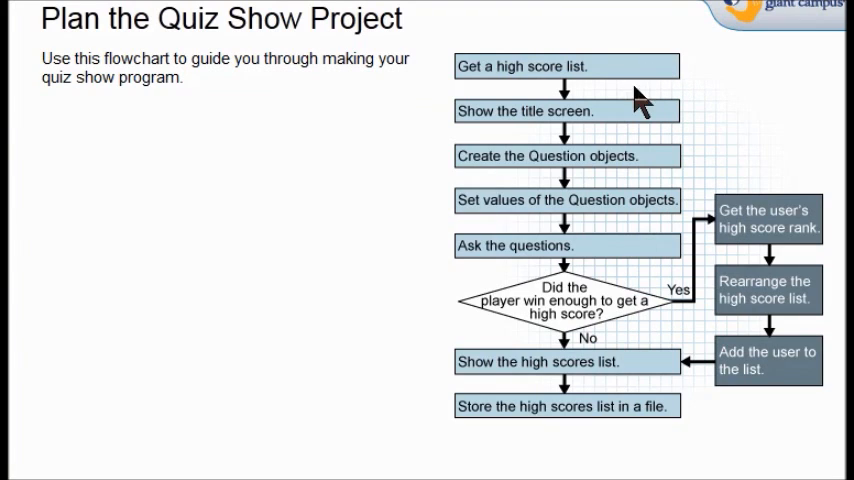
mouse_move(636, 276)
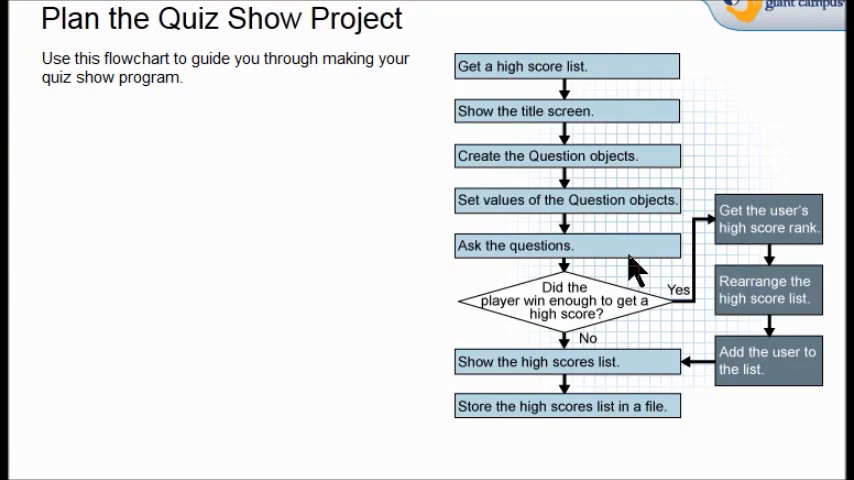
mouse_move(748, 244)
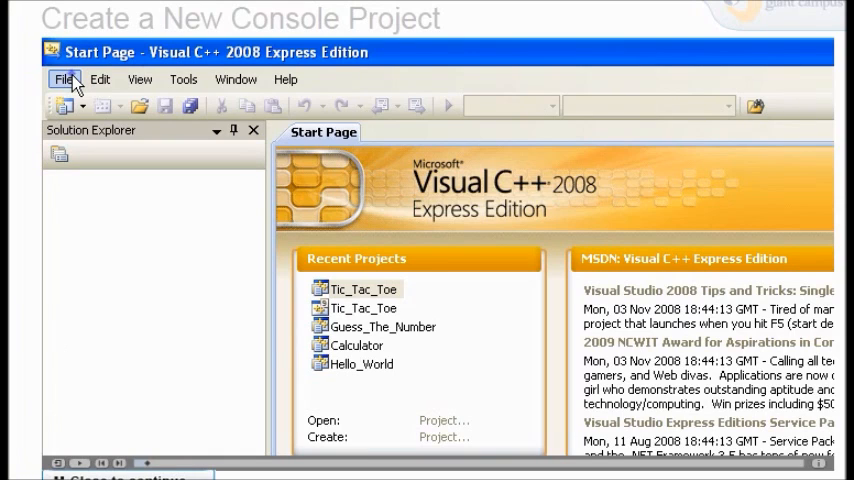
Step: Begin a new project using the Win32 Console Application template
click(64, 80)
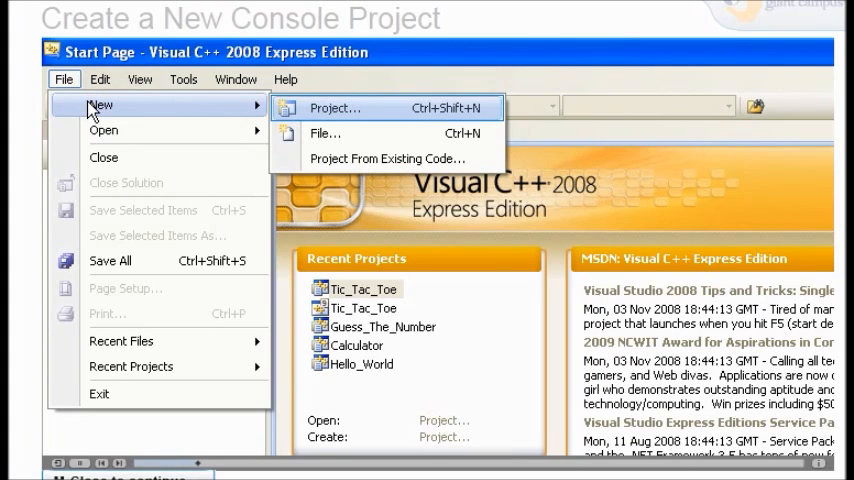
mouse_move(336, 108)
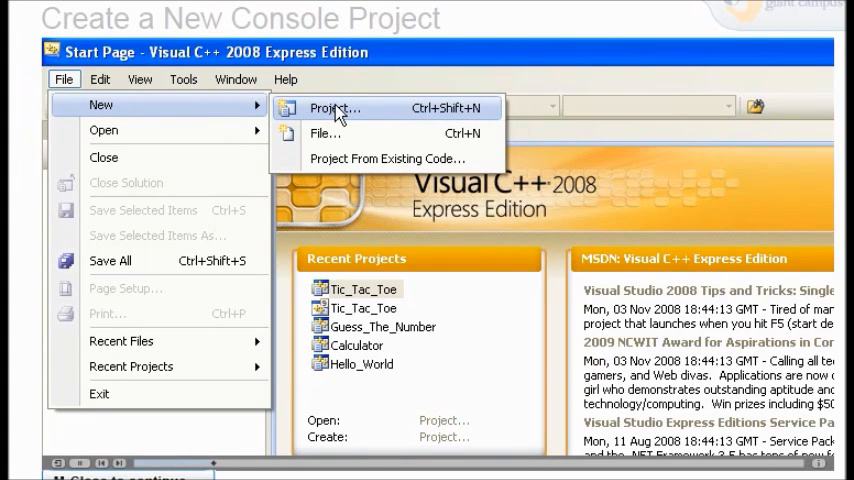
click(332, 108)
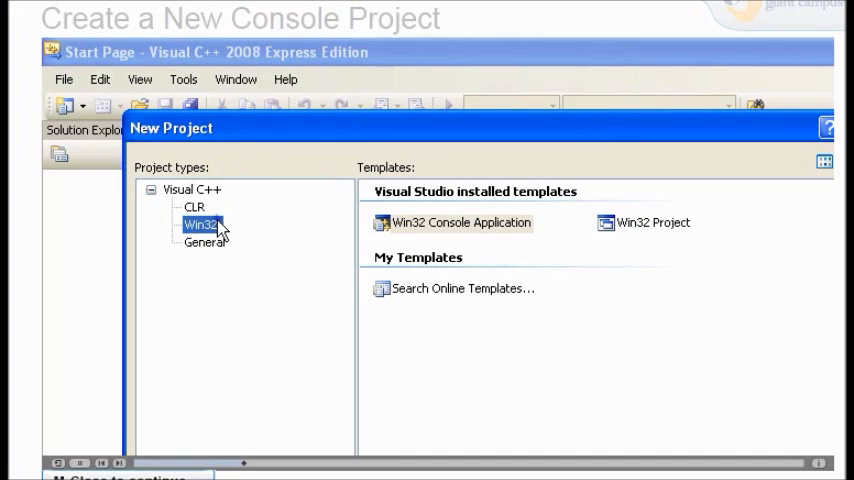
click(462, 222)
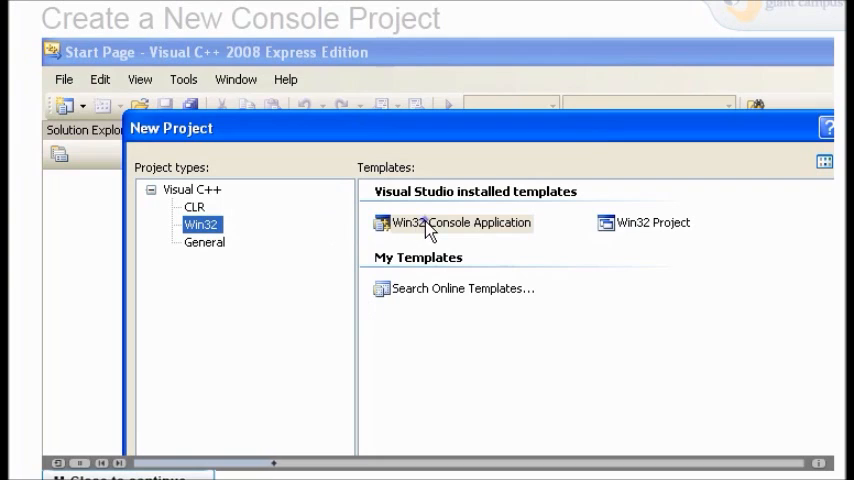
click(460, 222)
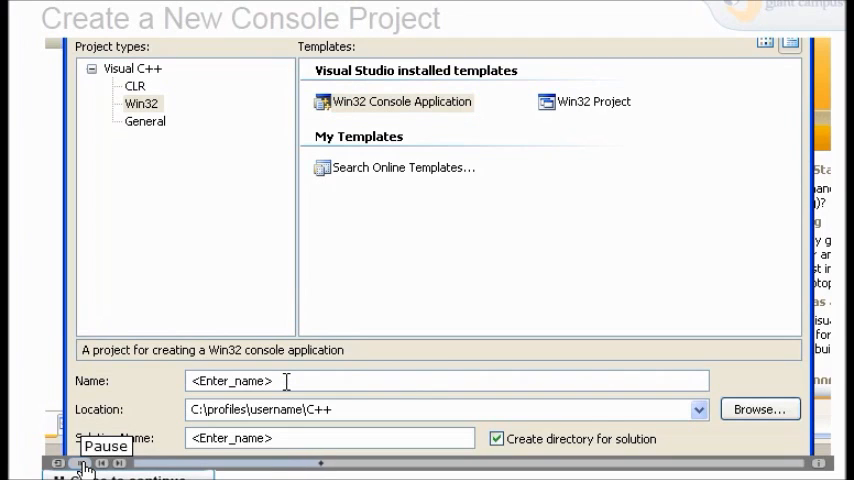
Step: Name the new project Quiz_Show
click(190, 380)
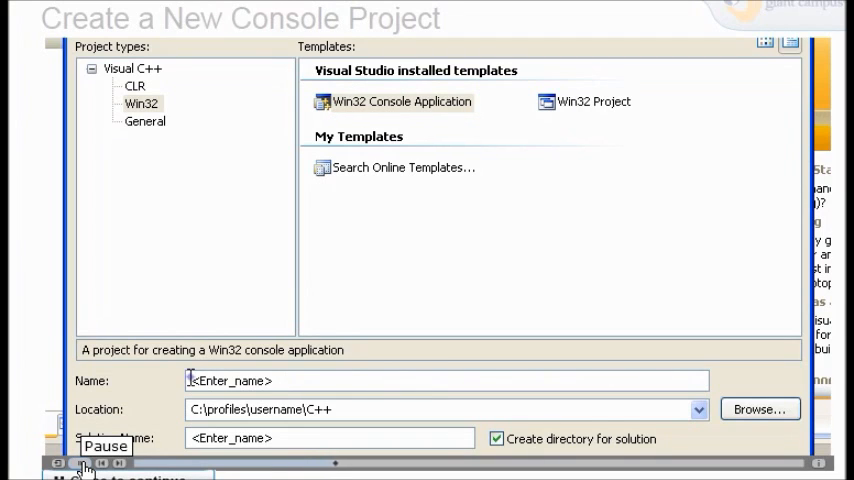
text(Quiz_S)
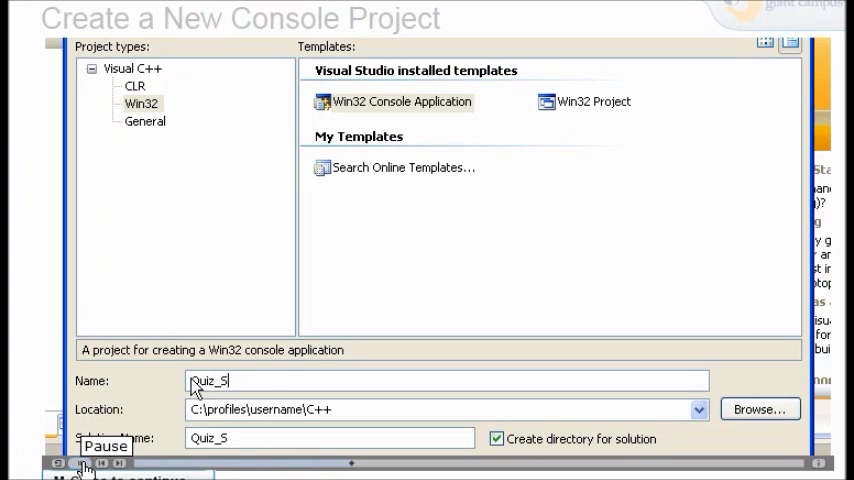
text(how)
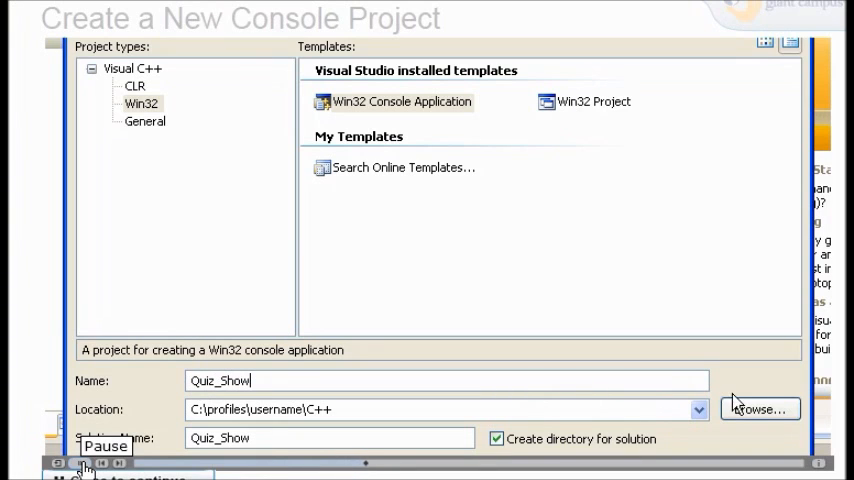
click(760, 408)
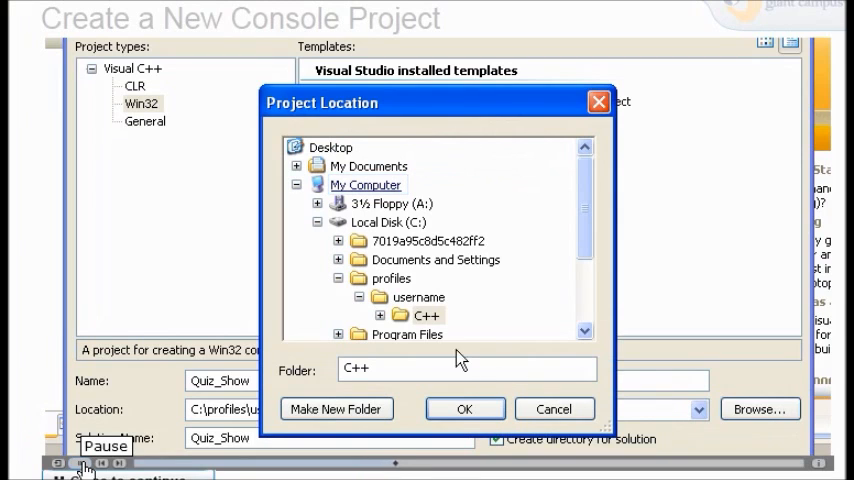
click(364, 184)
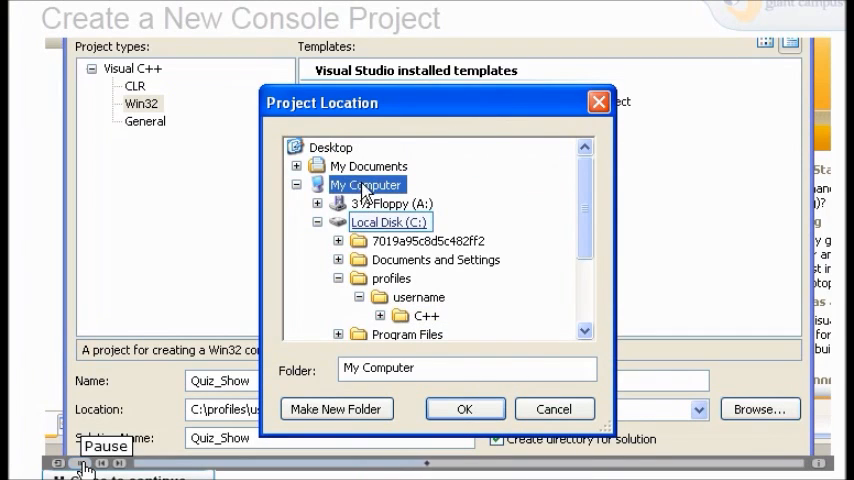
click(388, 220)
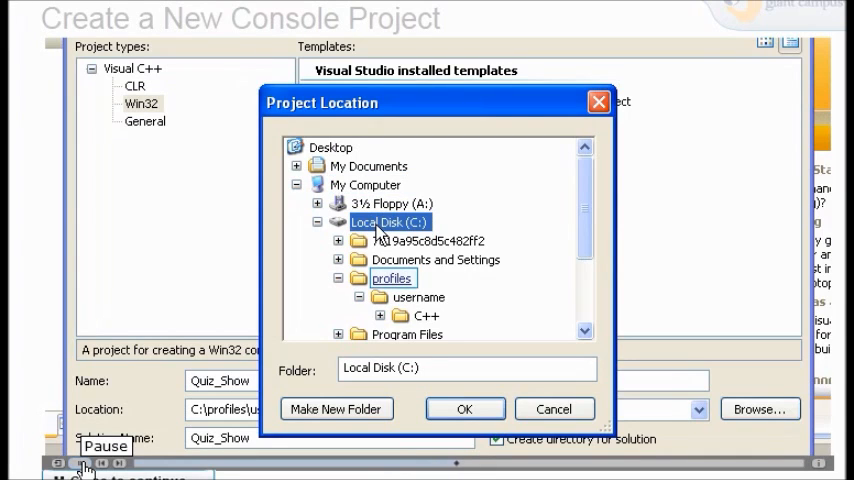
click(392, 278)
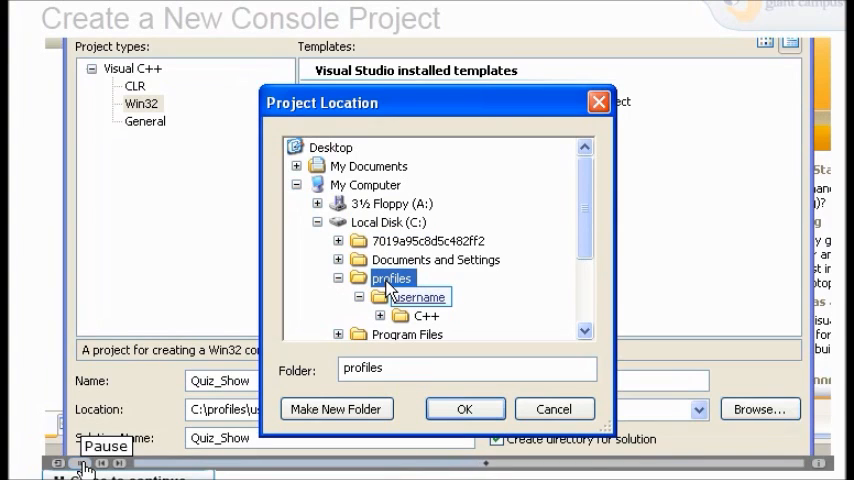
click(416, 296)
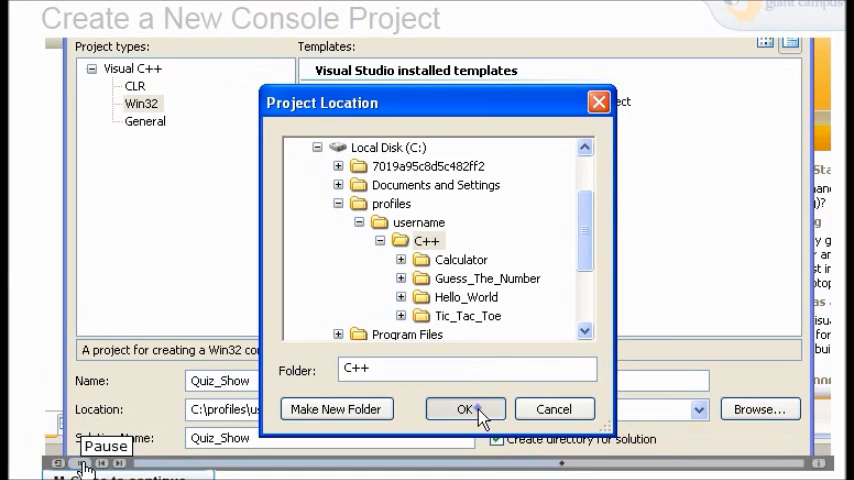
click(464, 408)
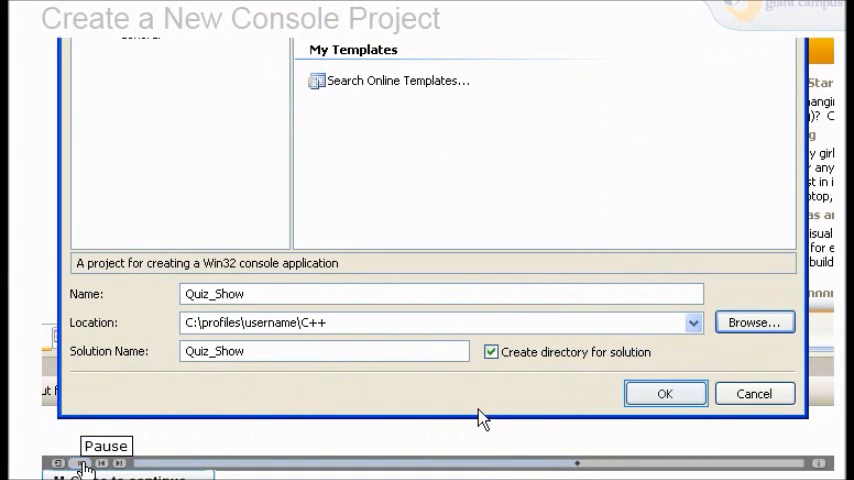
mouse_move(664, 392)
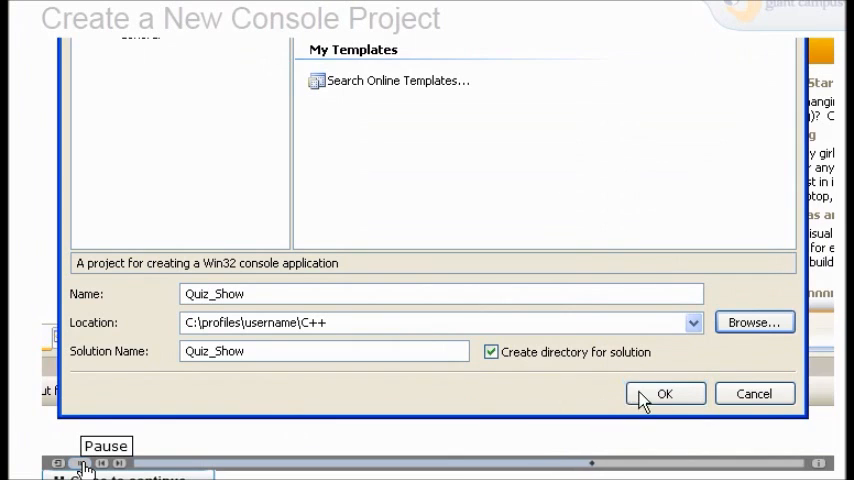
Step: Accept the Quiz_Show name, choose Empty project in the wizard, and finish creating it
click(664, 392)
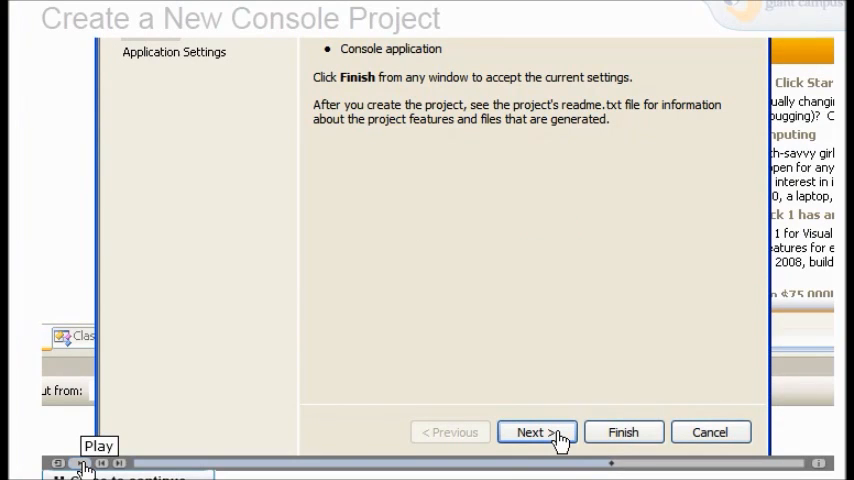
click(84, 462)
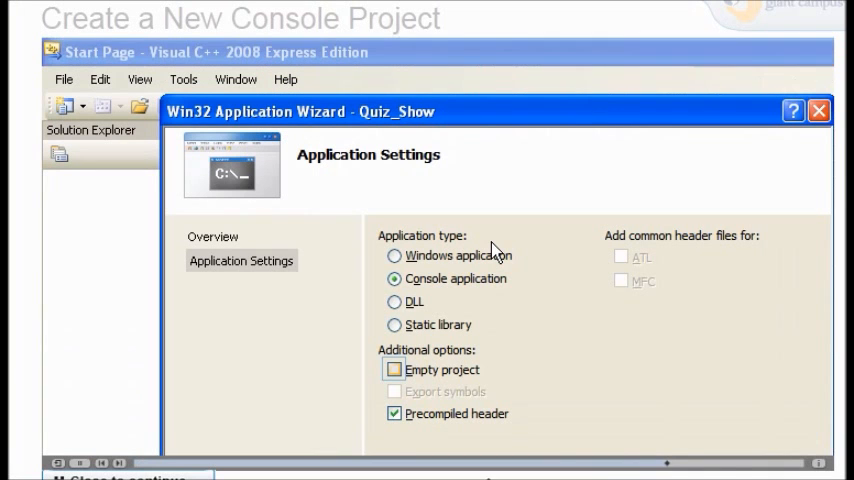
mouse_move(100, 462)
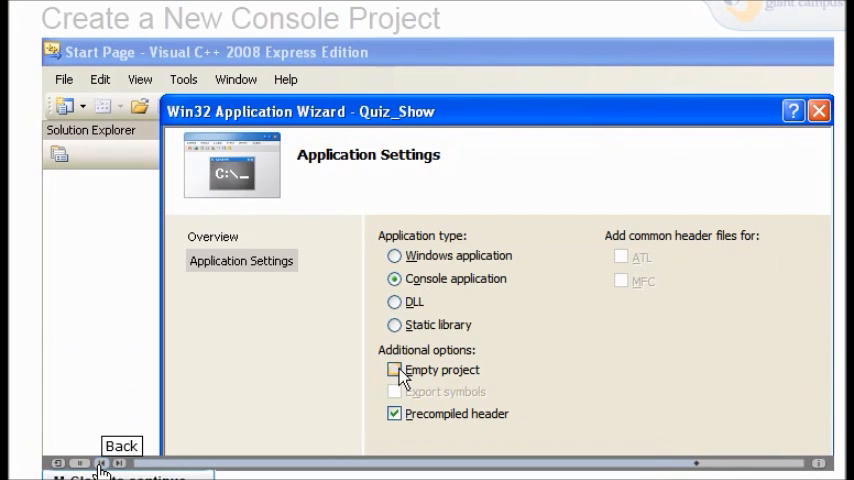
click(396, 370)
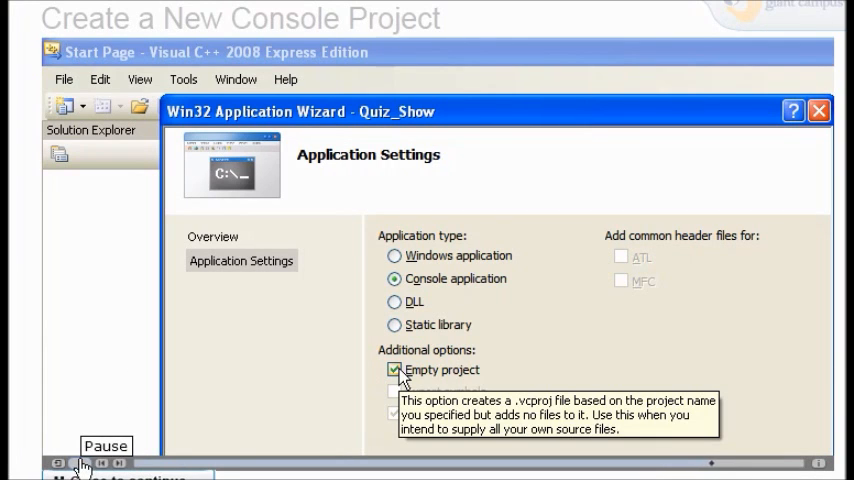
mouse_move(624, 378)
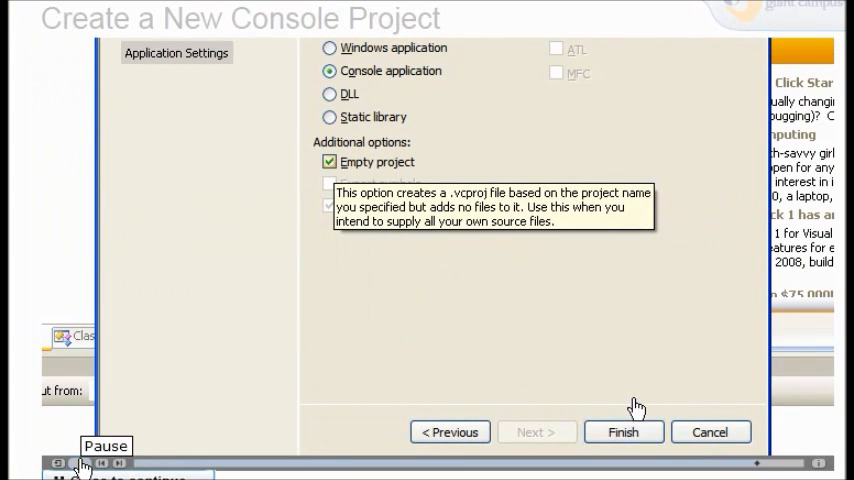
click(622, 432)
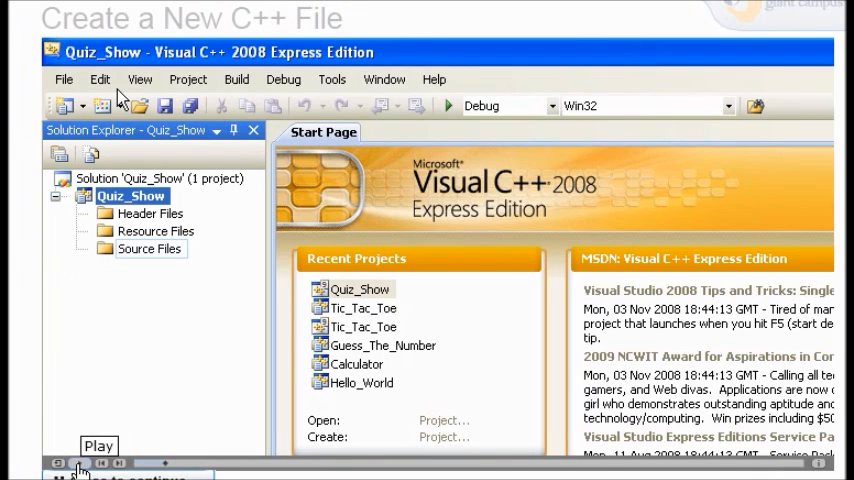
Step: Add a new C++ source file to Source Files, naming it starting with Quiz_
click(150, 248)
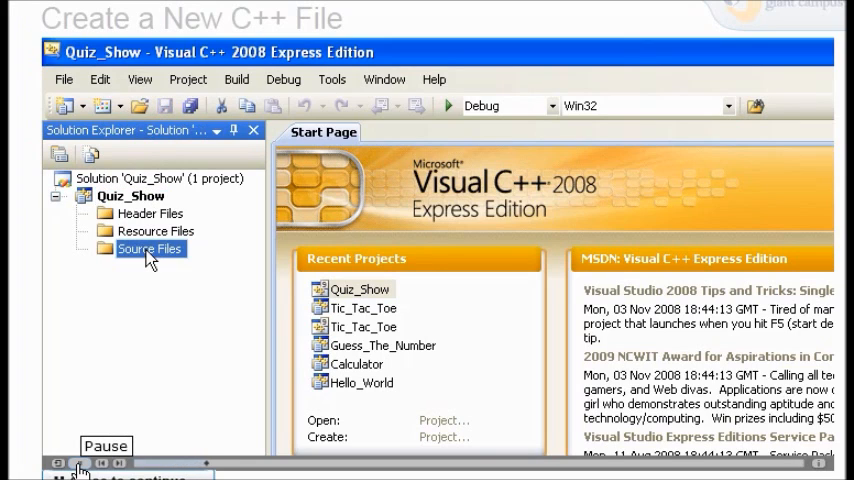
right_click(150, 250)
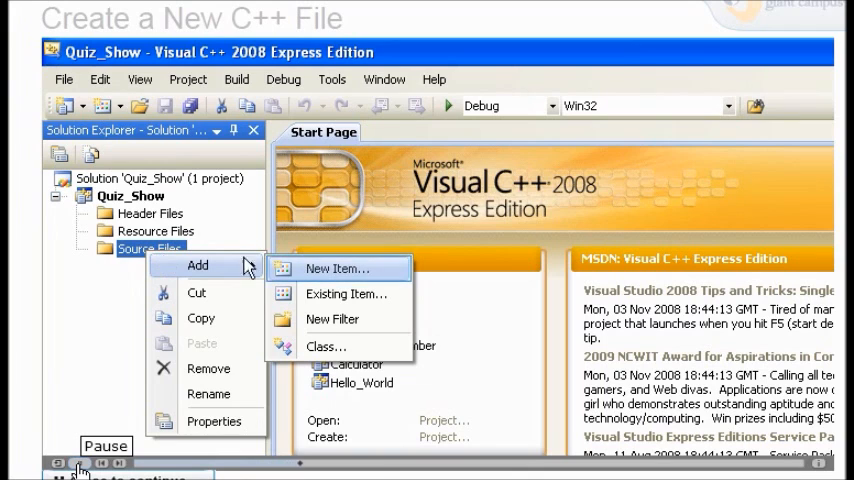
click(336, 268)
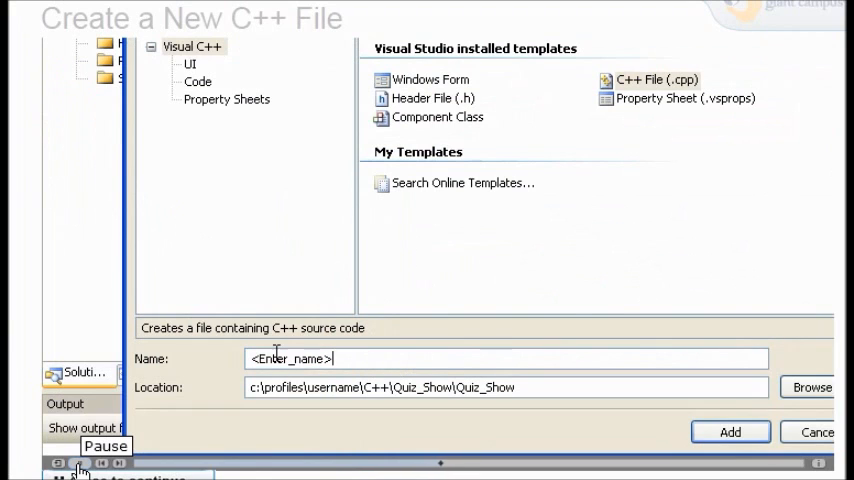
text(Quiz_)
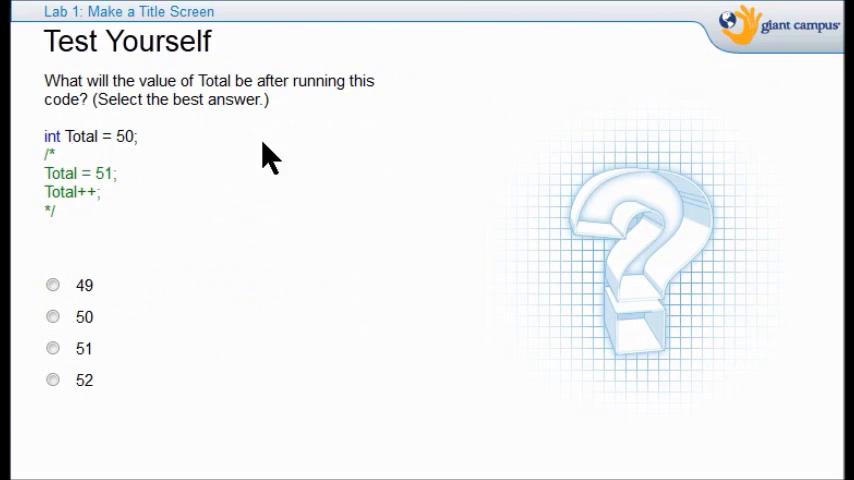
mouse_move(138, 190)
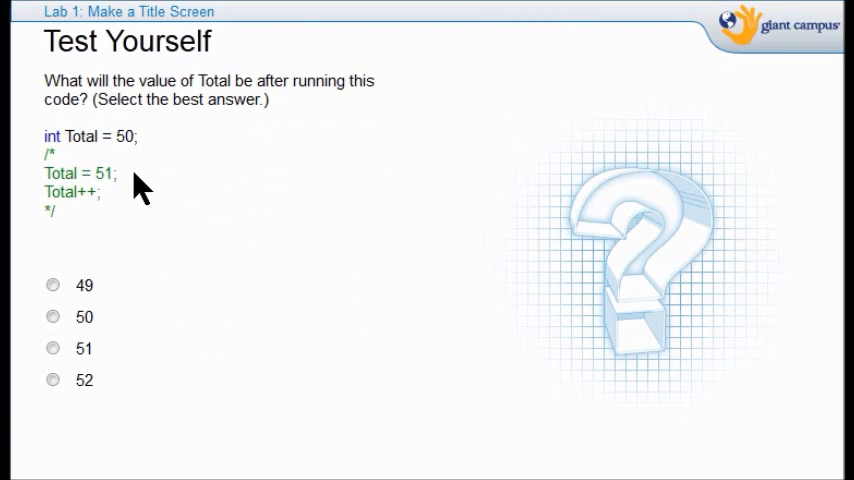
mouse_move(136, 204)
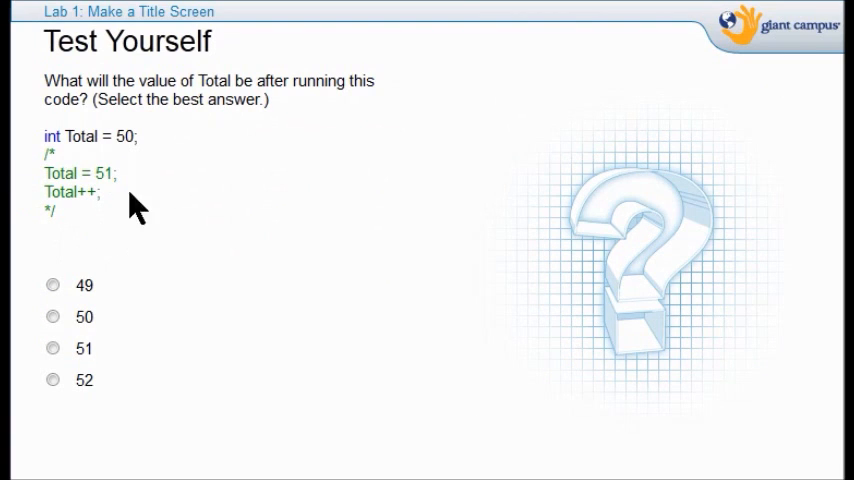
mouse_move(70, 230)
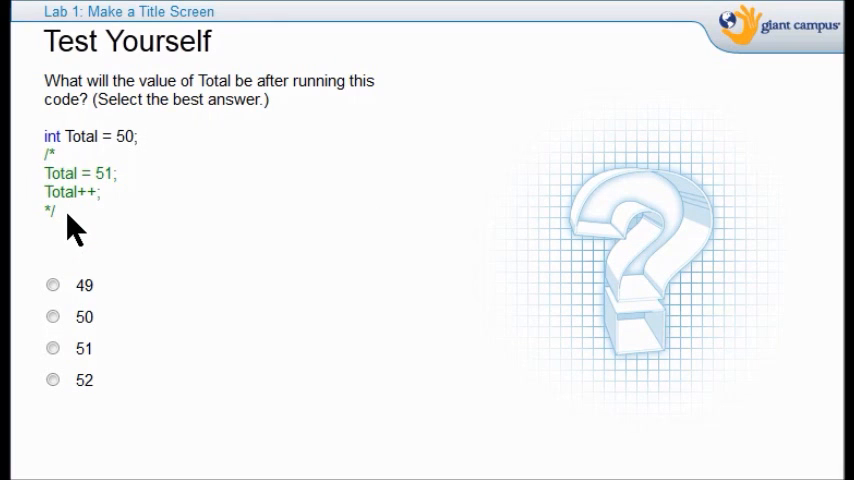
mouse_move(156, 150)
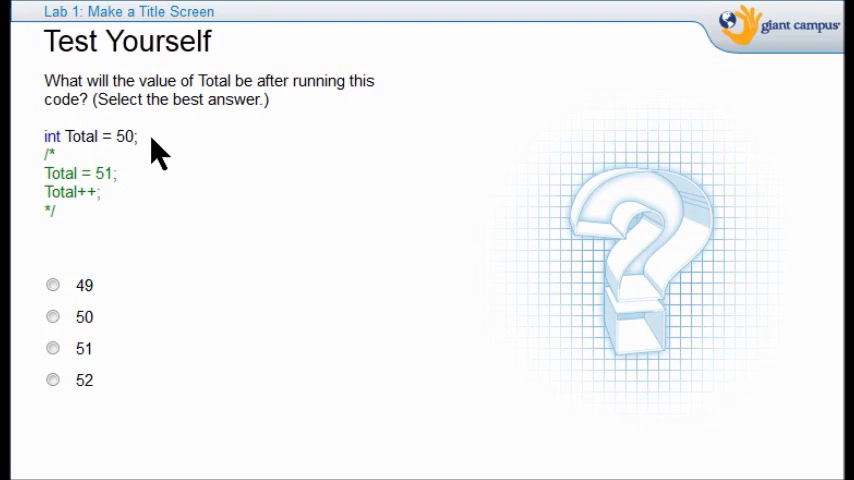
mouse_move(160, 276)
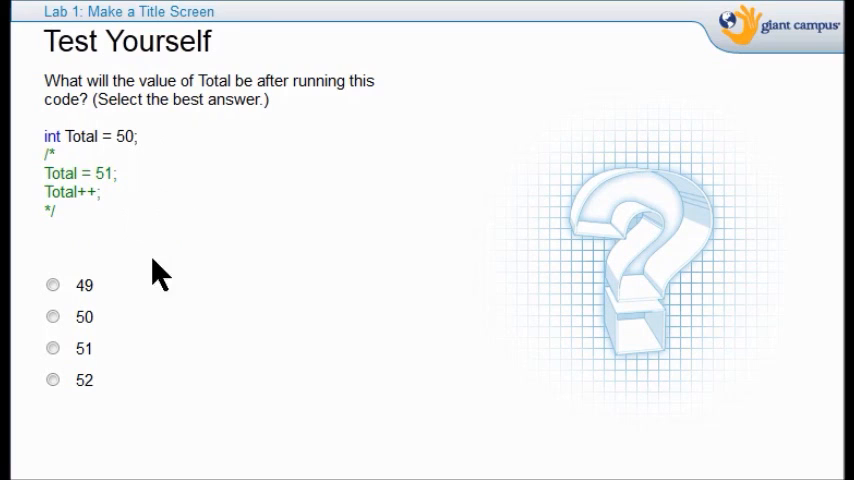
mouse_move(104, 336)
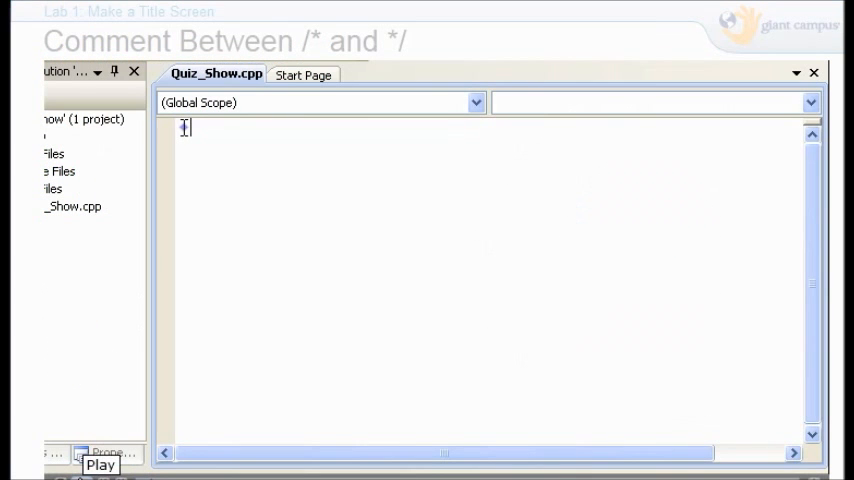
Step: Write a /* */ title comment block with the game title, 'by', and 'Your Name'
text(/*)
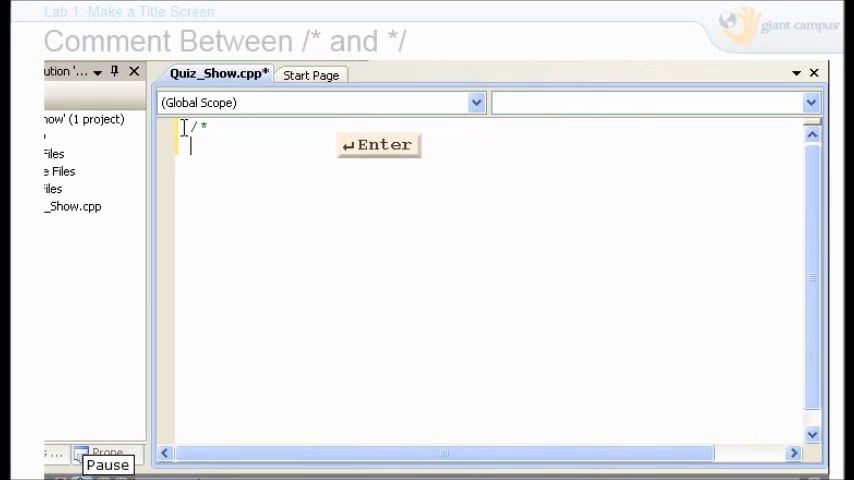
key(Return)
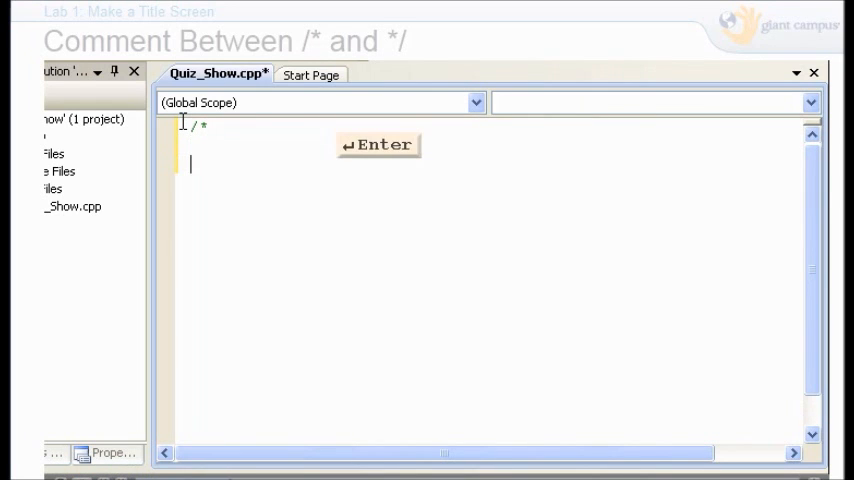
text(The Great Quiz Show Game)
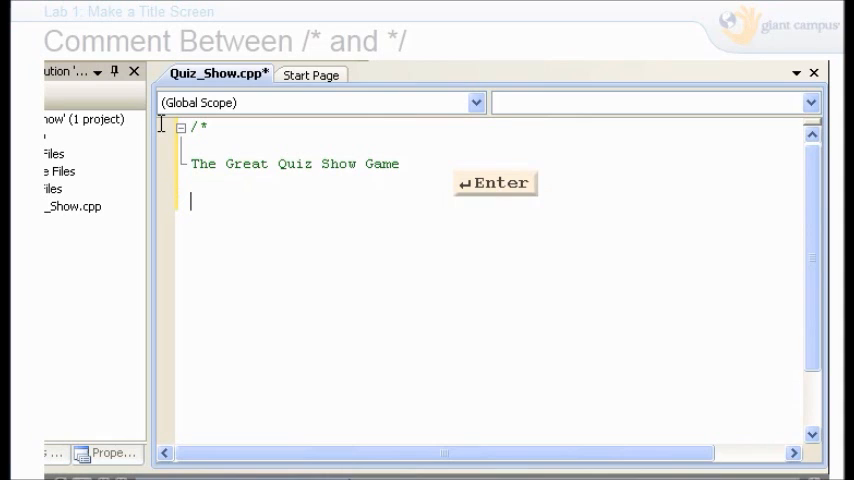
text(by)
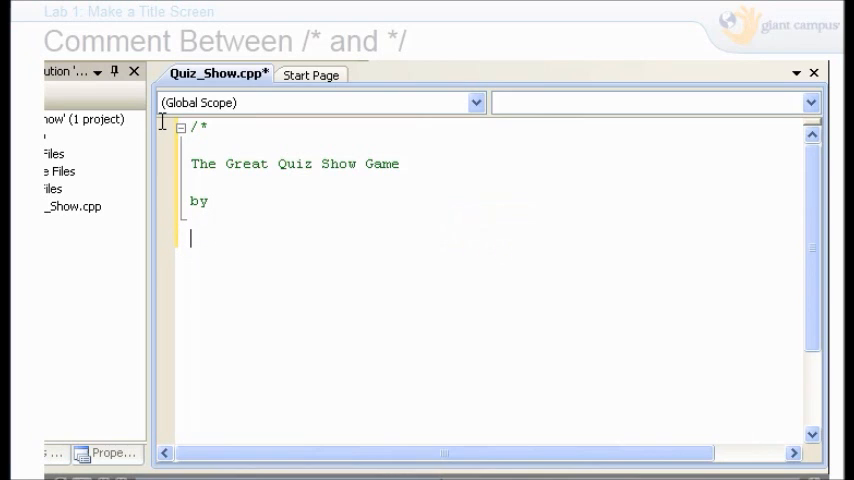
text(Your Name)
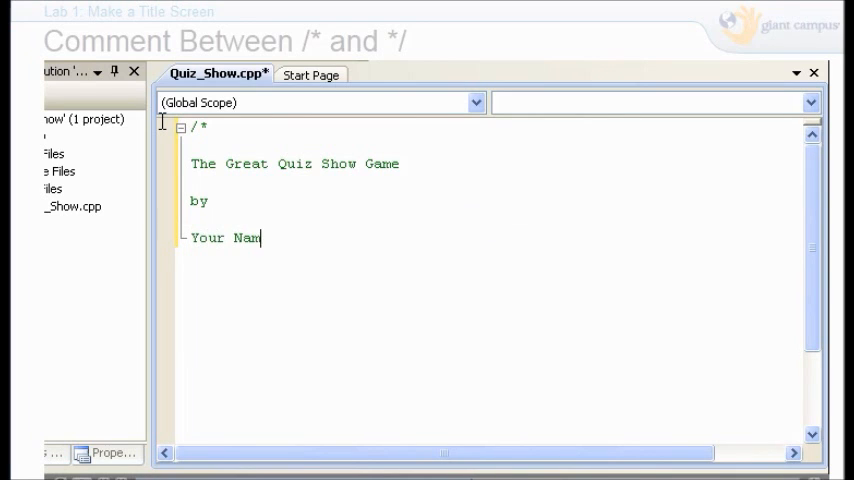
key(enter)
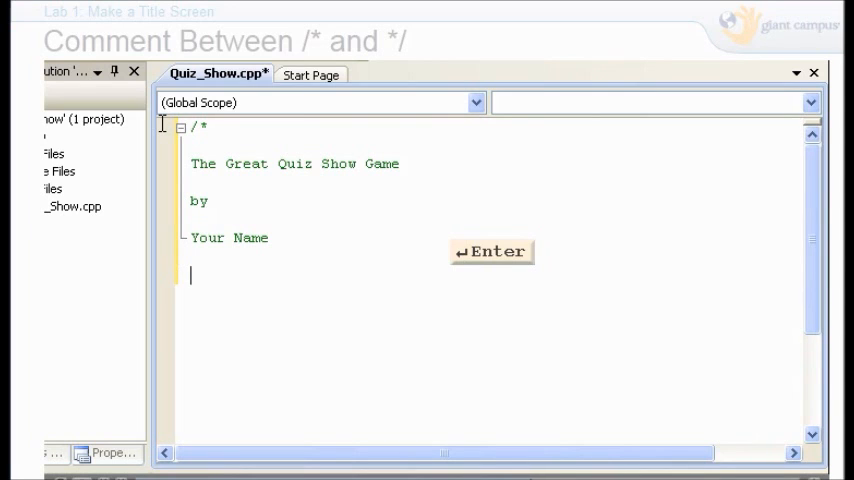
text(*/)
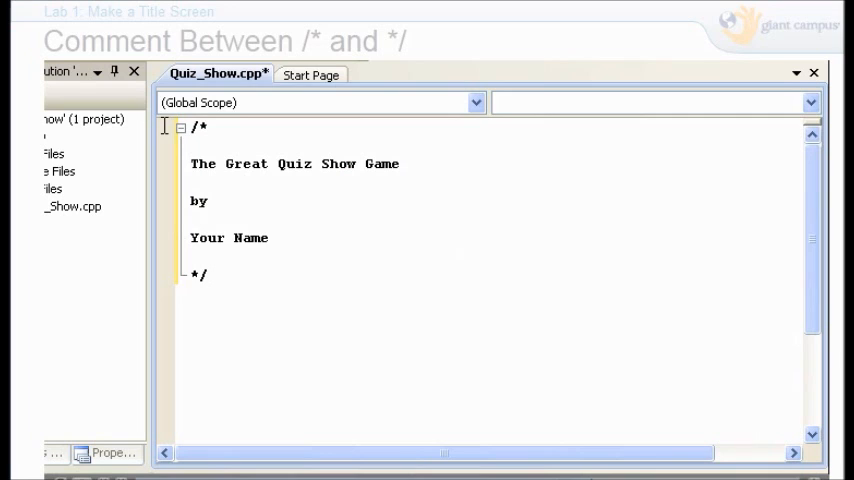
mouse_move(190, 190)
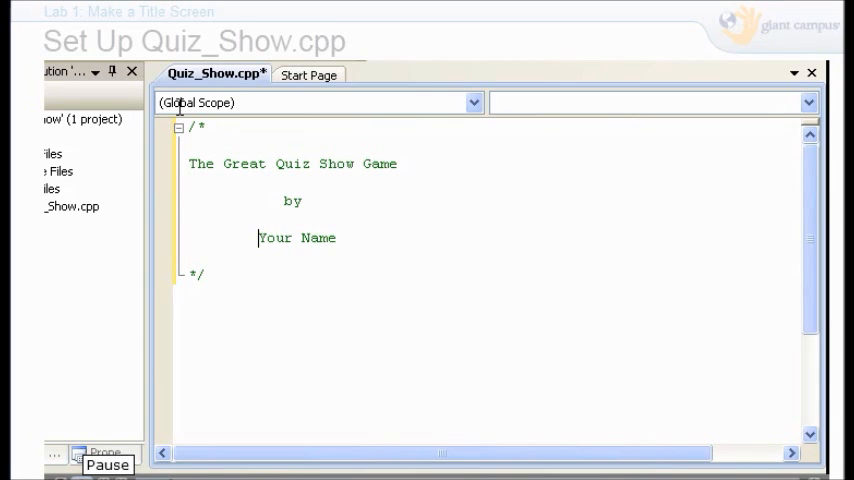
Step: Add an 'Include the libraries' comment with #include <iostream> and #include <string>
key(enter)
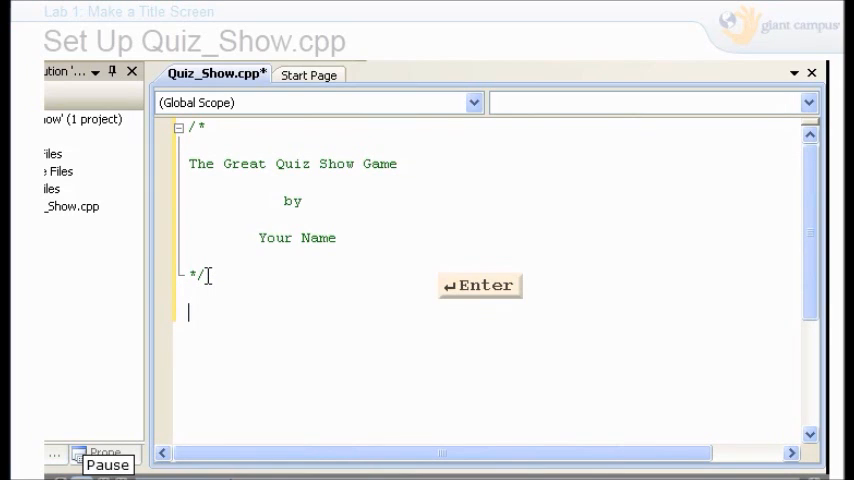
text(// Inc)
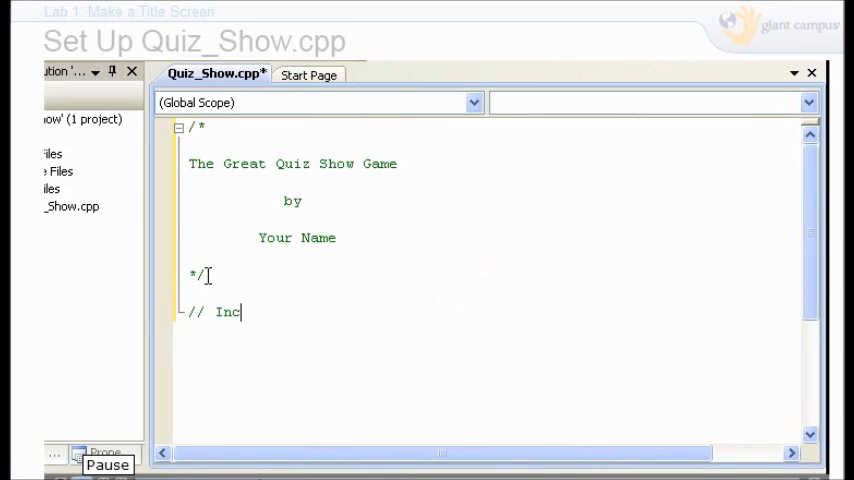
text(lude the librari)
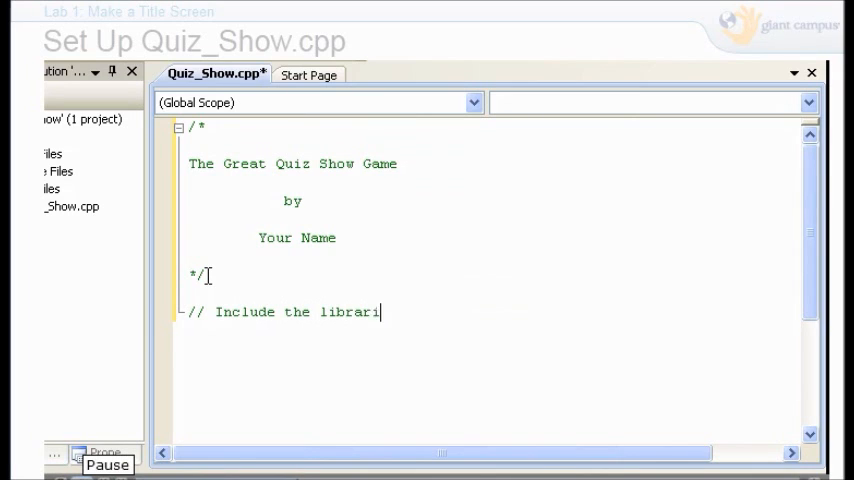
key(enter)
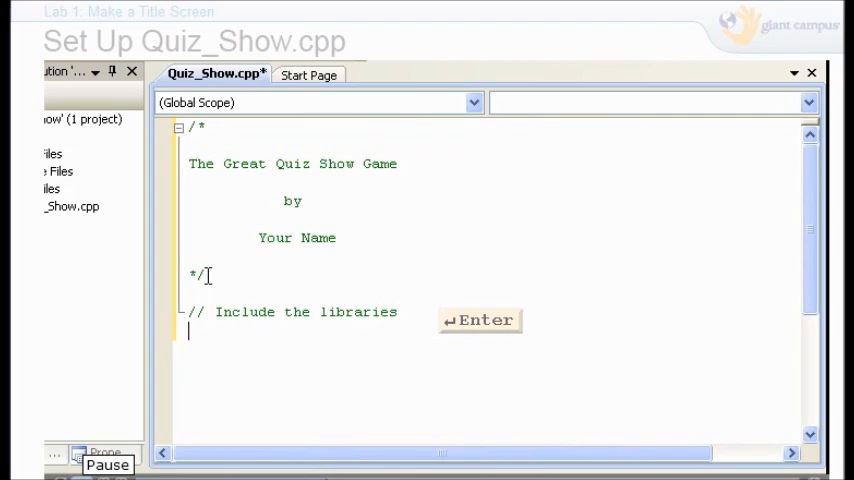
text(#include <iostream>)
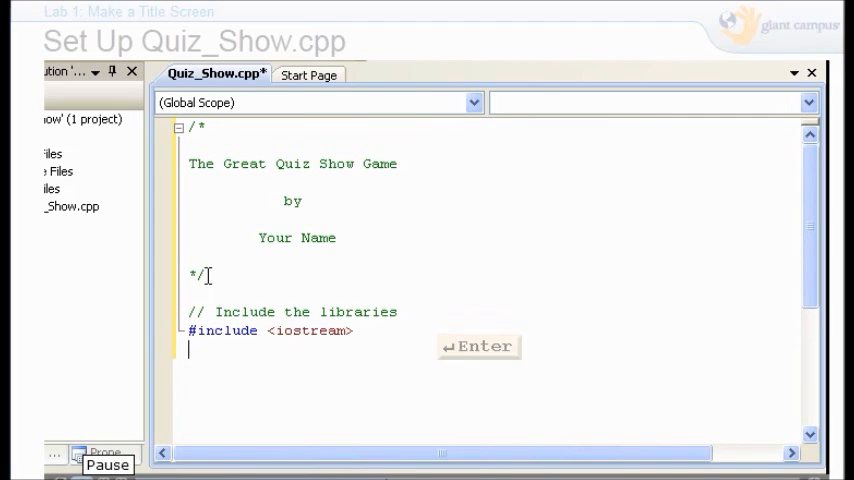
text(#include <strin)
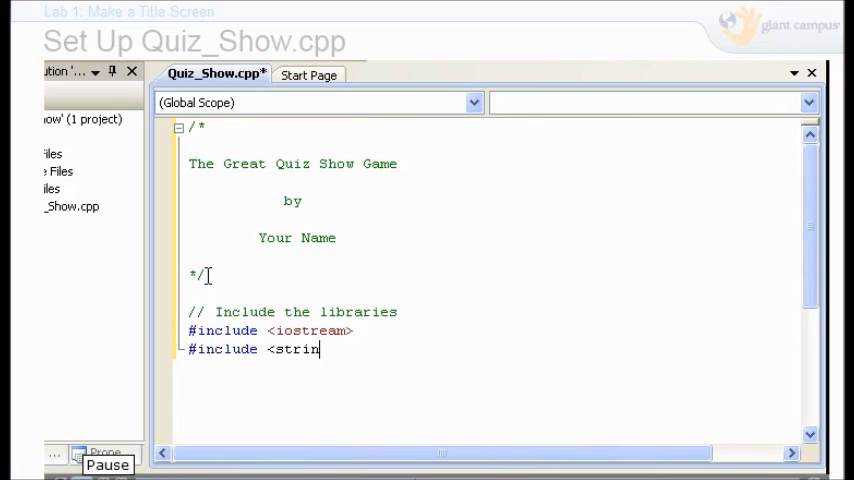
text(g>)
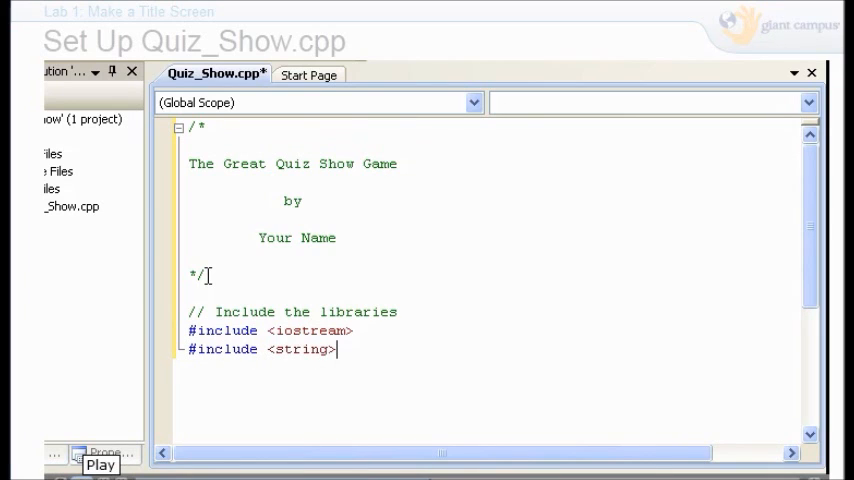
Step: Add a 'Use the standard namespace' comment followed by using namespace std
key(enter)
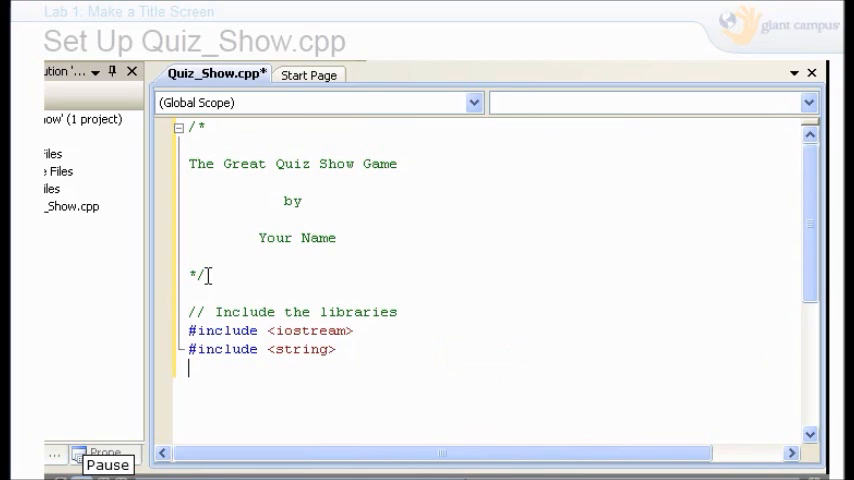
text(//Use)
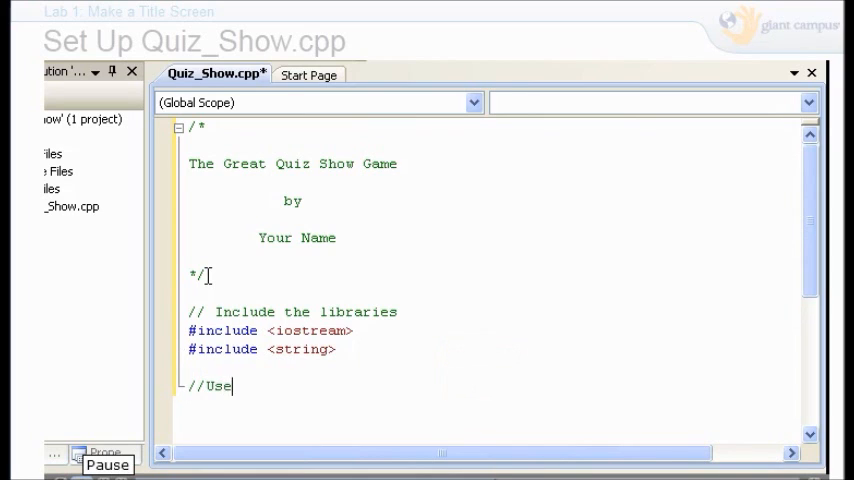
text(the standard namespace)
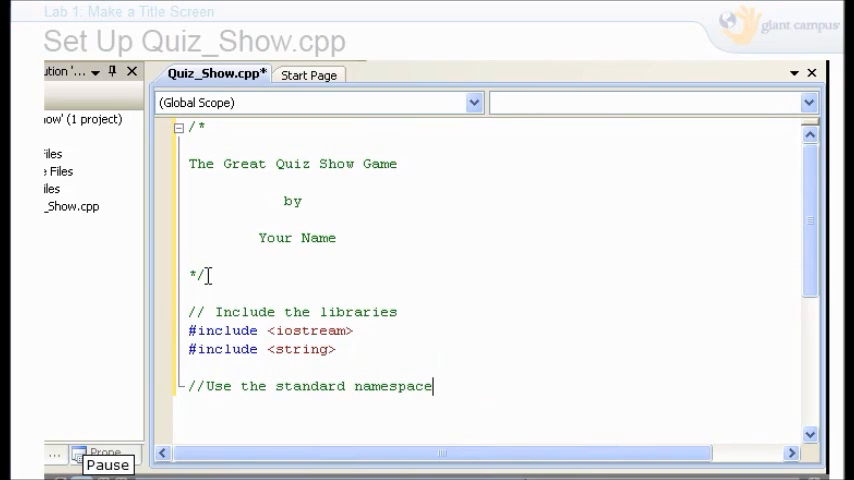
key(Return)
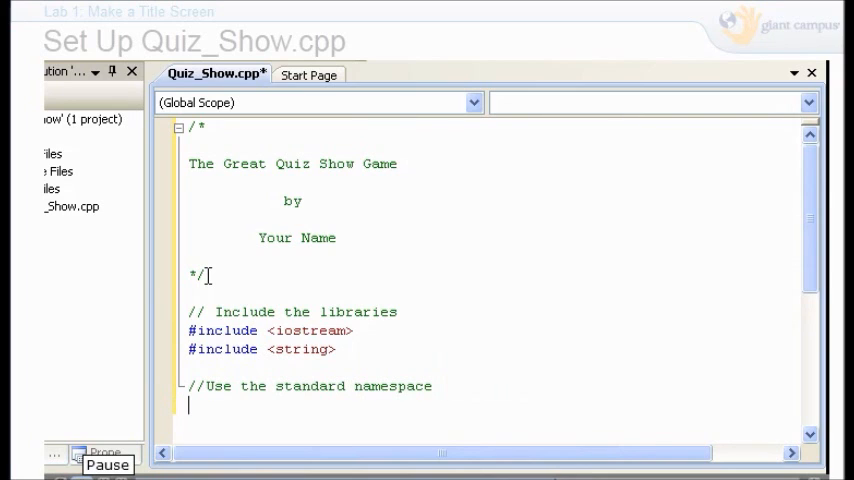
text(using namespace std;)
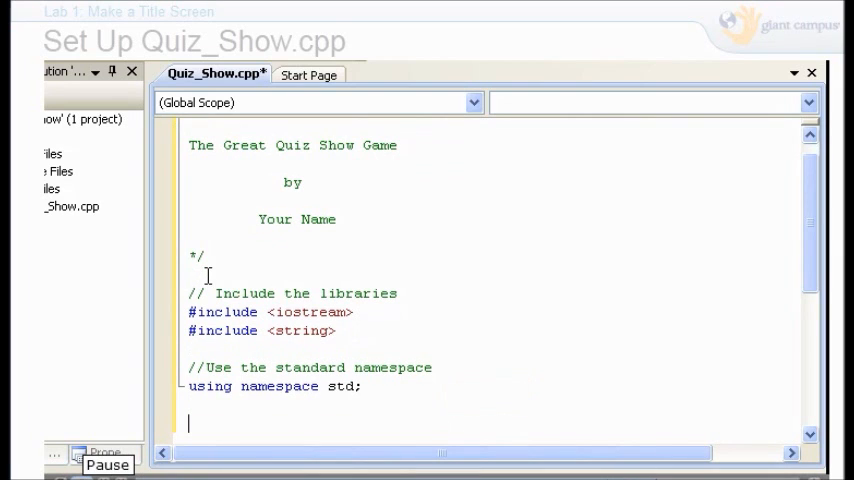
Step: Define void main ( ) and add a '// Show the title screen' comment inside it
text(void main ( ))
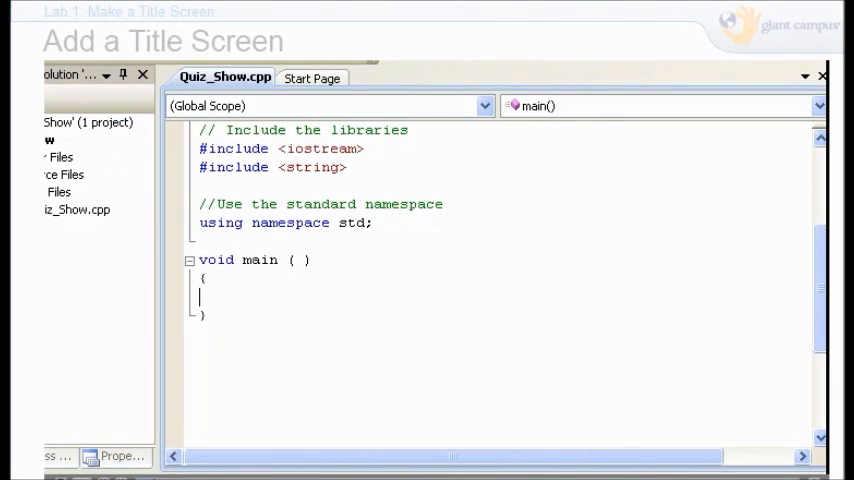
text(//)
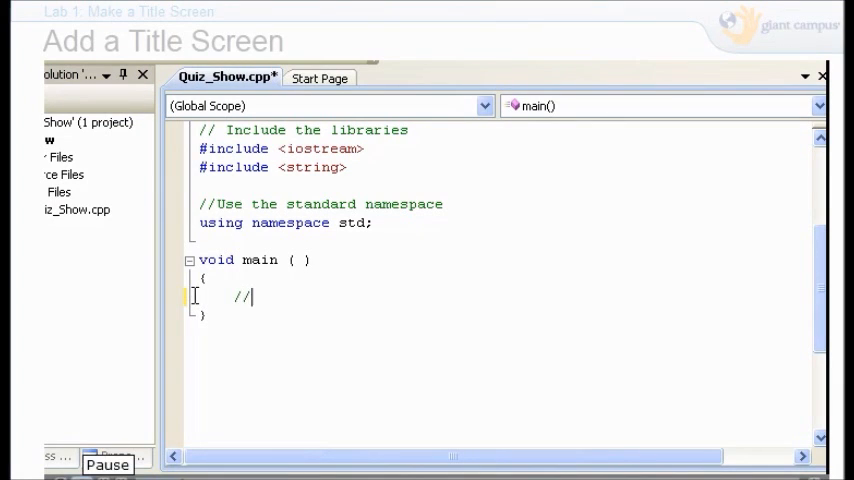
text(Show the)
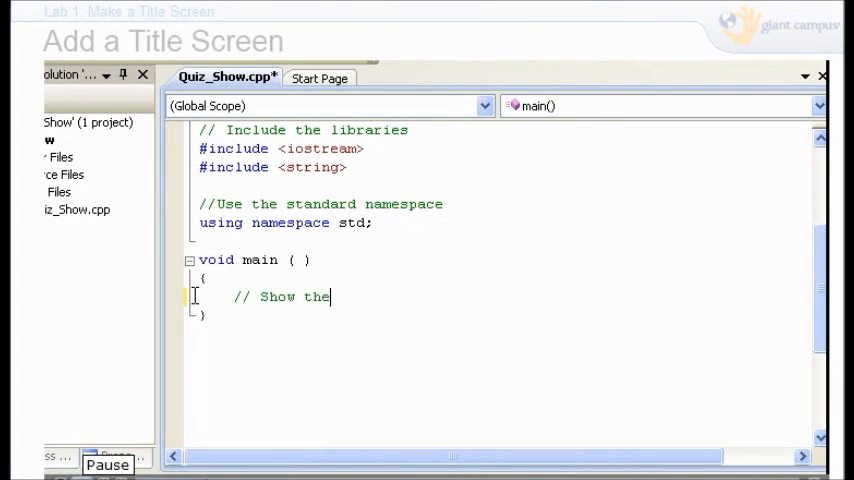
text(title sc)
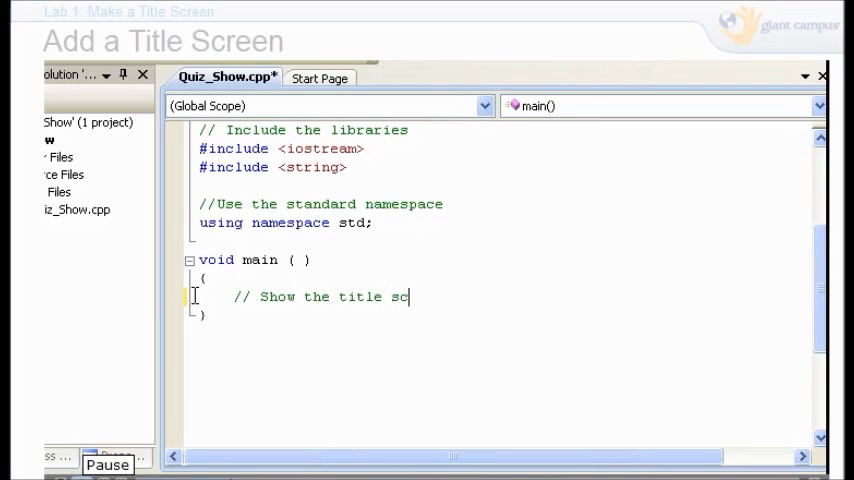
text(reen)
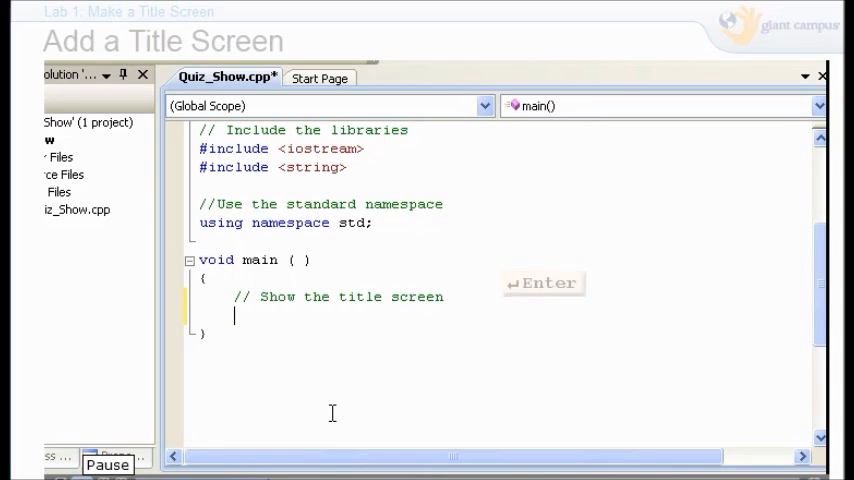
Step: Print the top asterisk border and the '* The Great Quiz Show Game *' title line with cout
text(cout << "**********************" << endl)
text(cout << "* *" << endl)
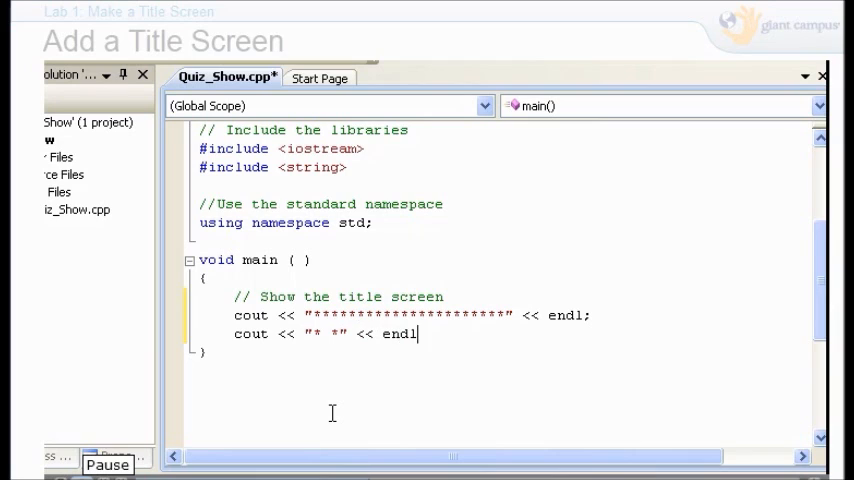
text(;)
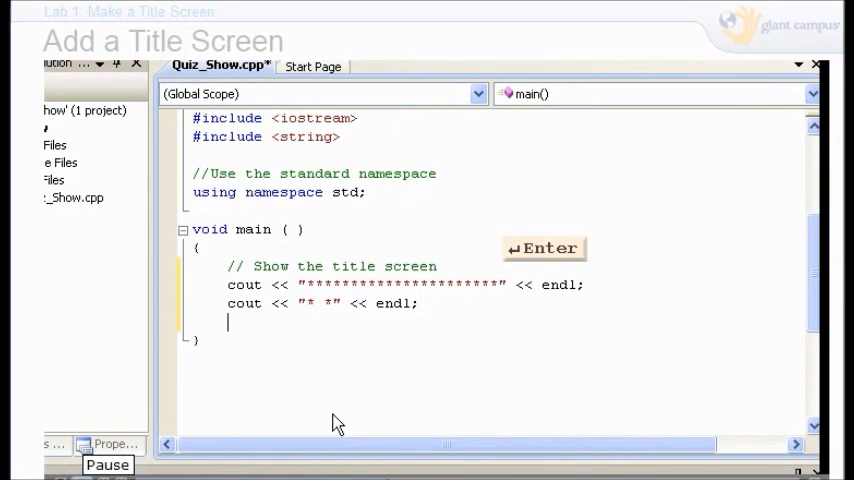
text(cout << "* Th)
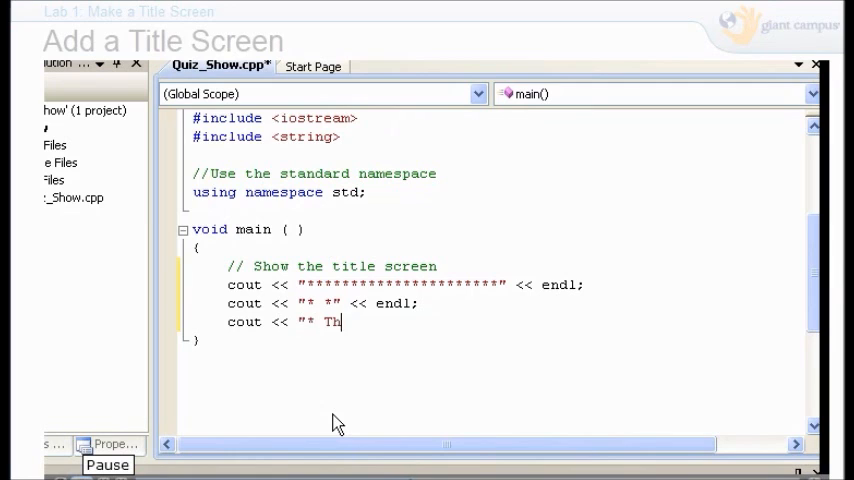
text(e Great Quiz Show Game *" << en)
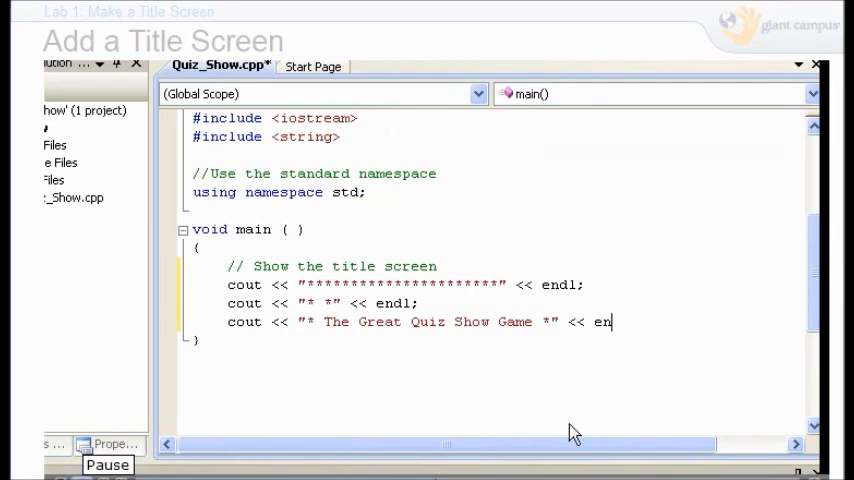
key(Return)
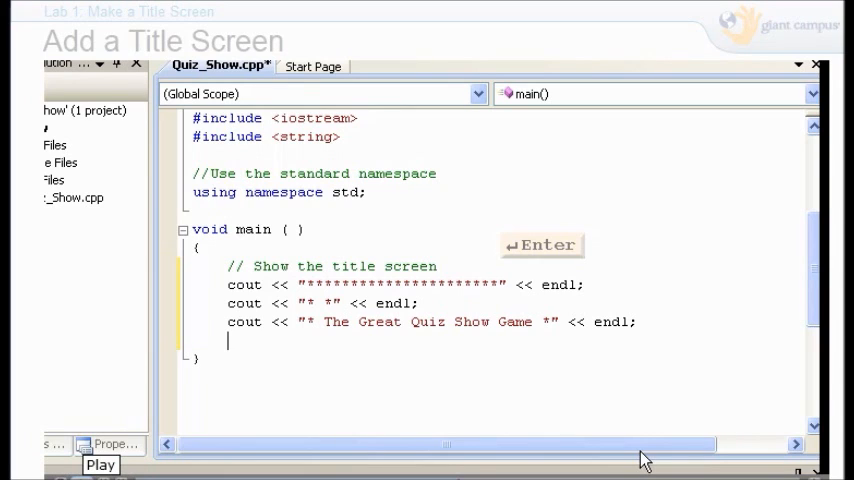
Step: Print the blank '* *' box lines with cout and endl
text(cout <)
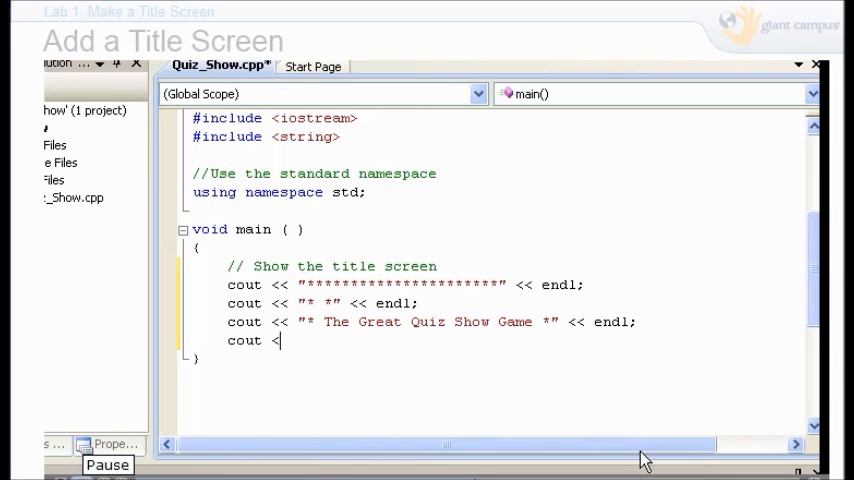
text(< "* *" << endl;)
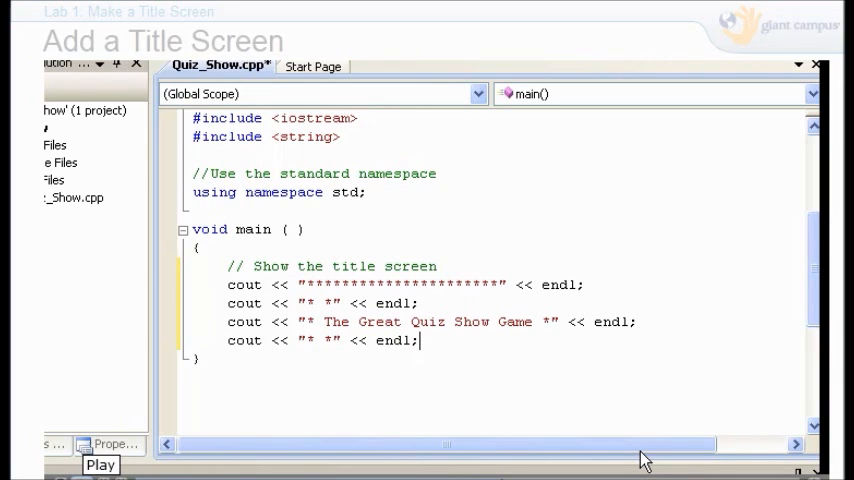
click(100, 464)
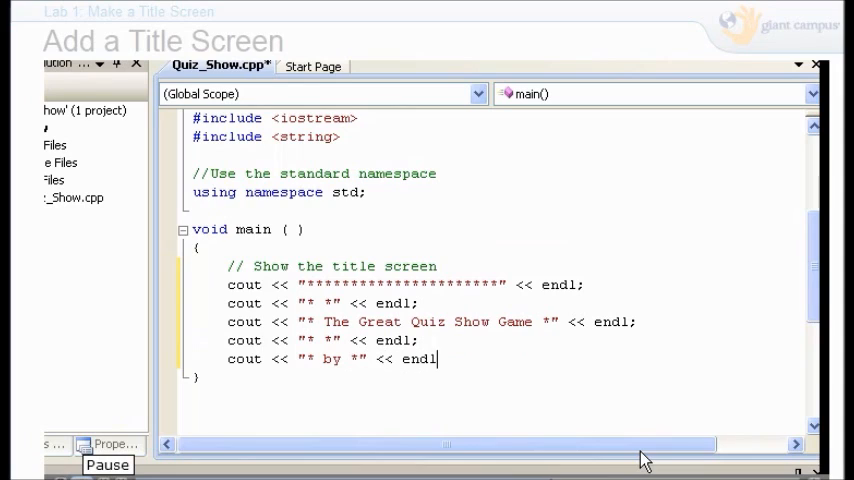
text(;)
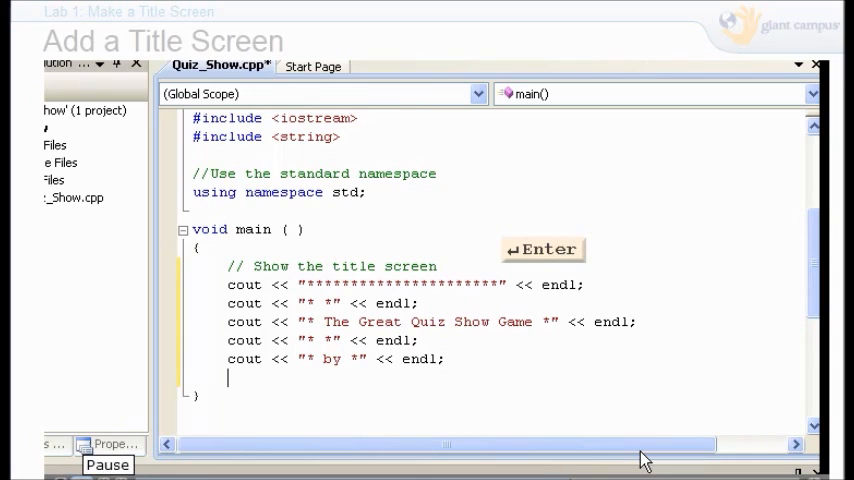
text(cout << "* *")
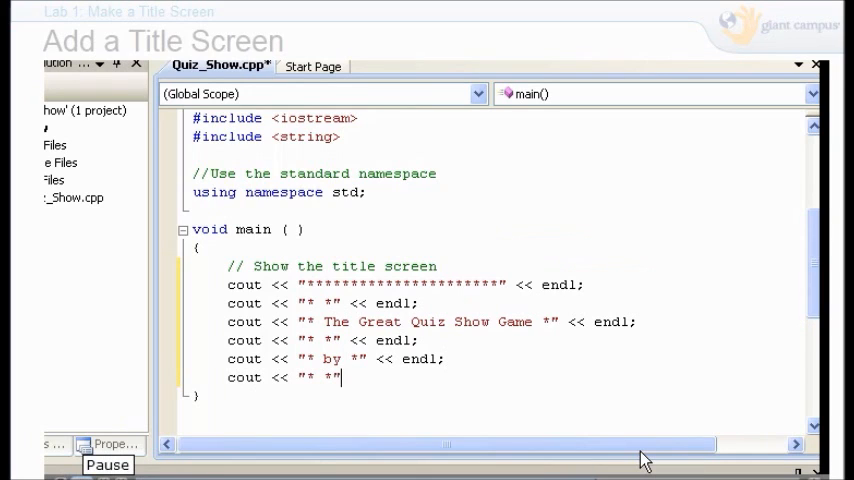
key(enter)
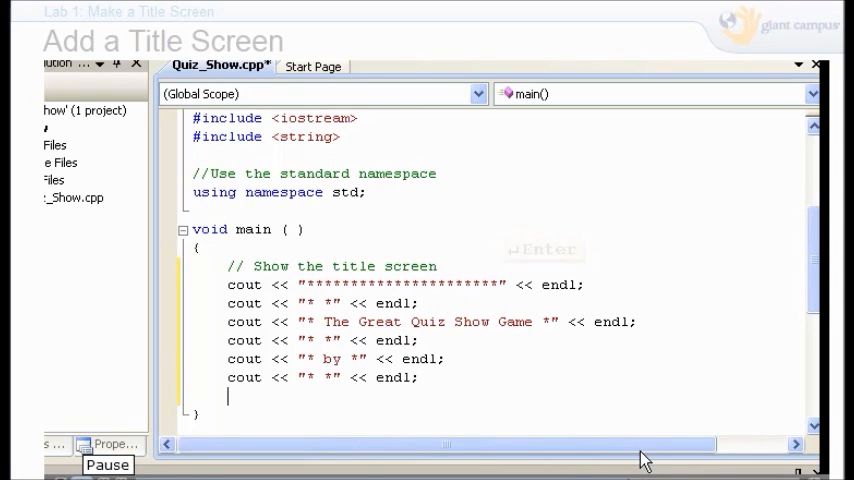
Step: Print the '* Your Name' line and the bottom asterisk border with cout
text(cout << "* Your Name)
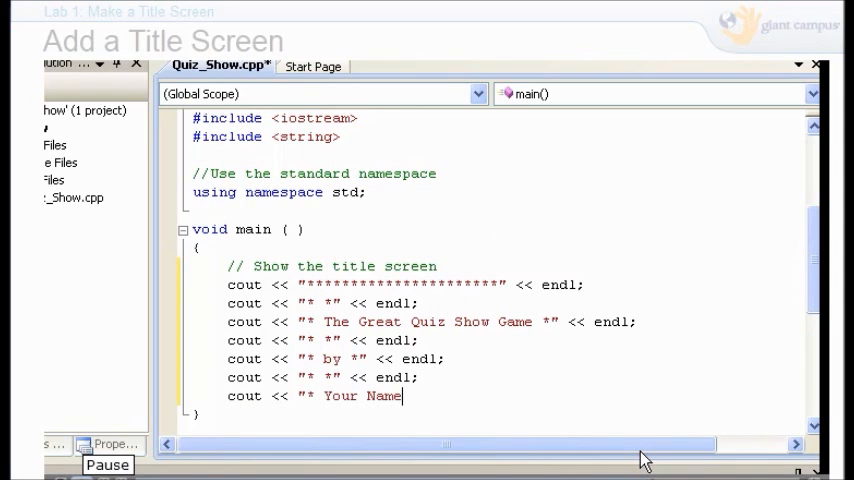
key(enter)
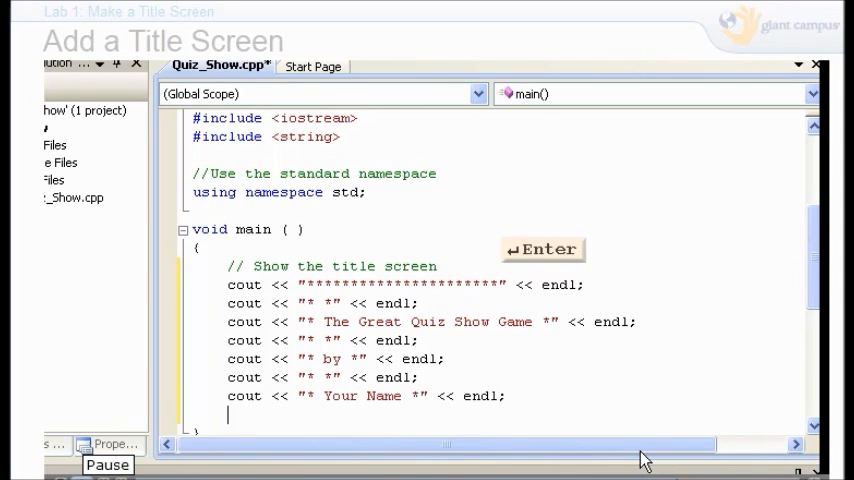
text(cout << "* *" << endl;)
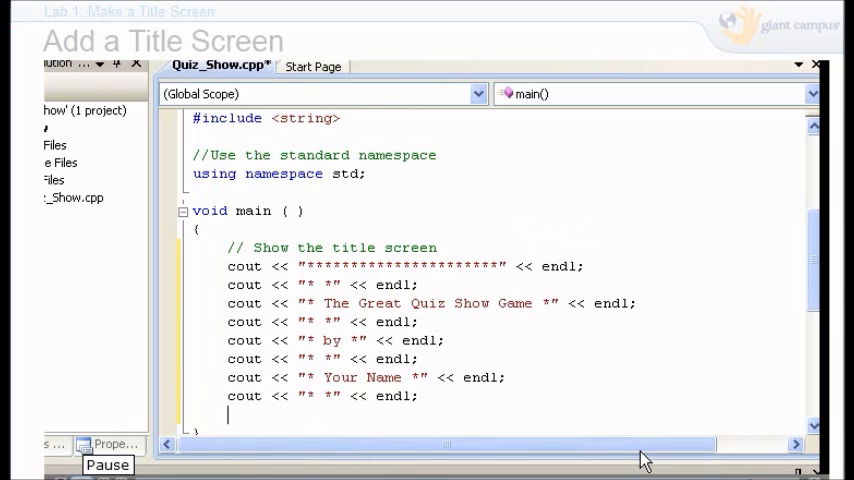
text(cout << "**********************" << endl;)
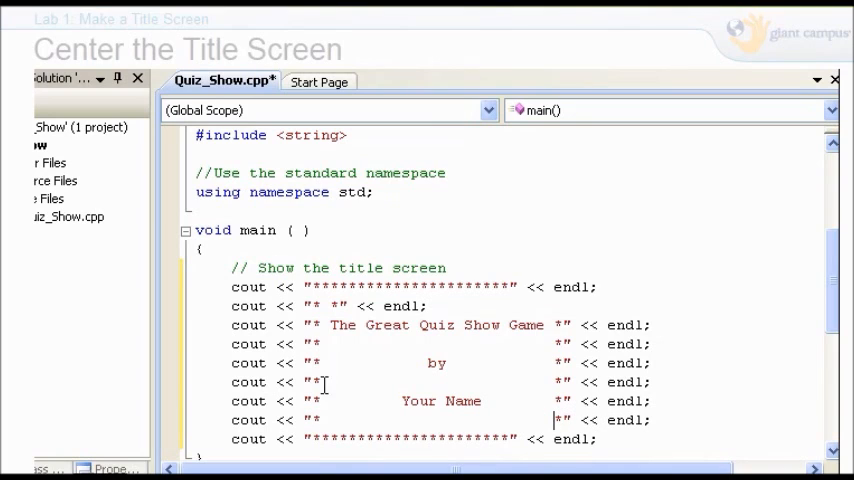
Step: Extend the border with extra asterisks to align the box and add cout << endl; below it
click(340, 306)
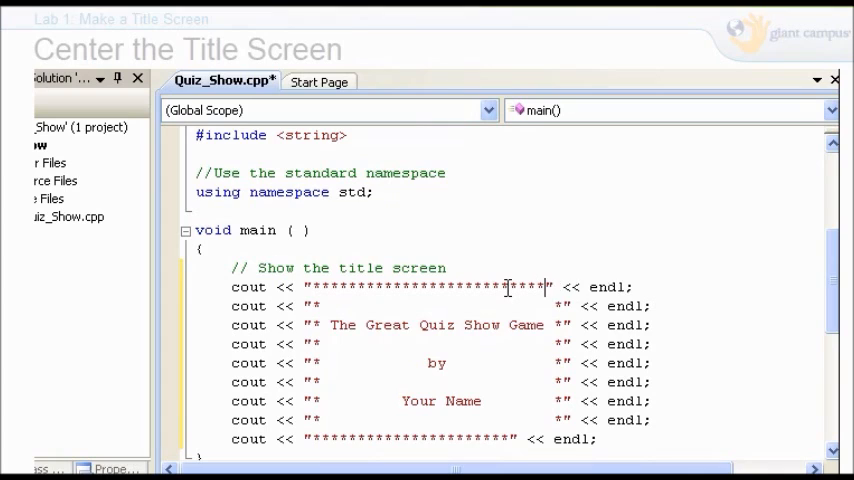
text(*****)
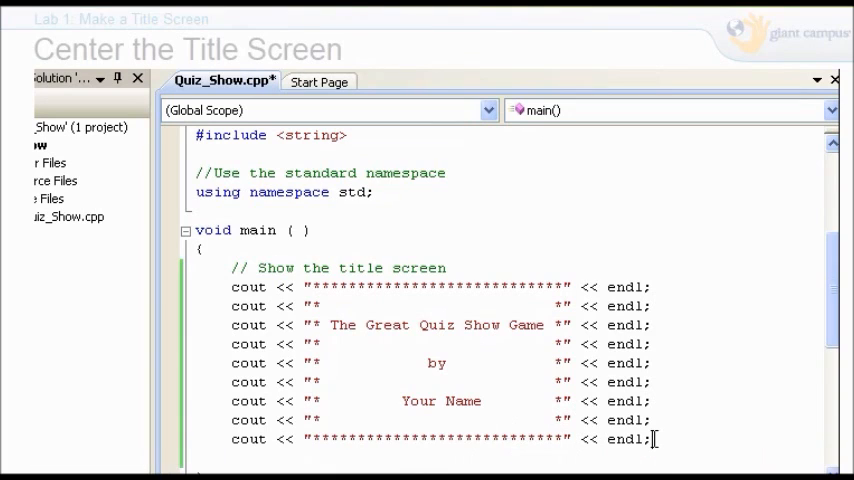
mouse_move(648, 464)
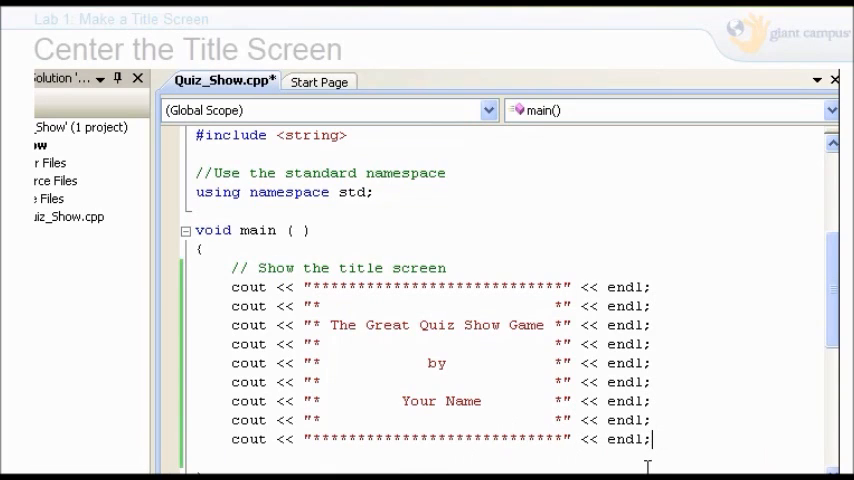
text(co)
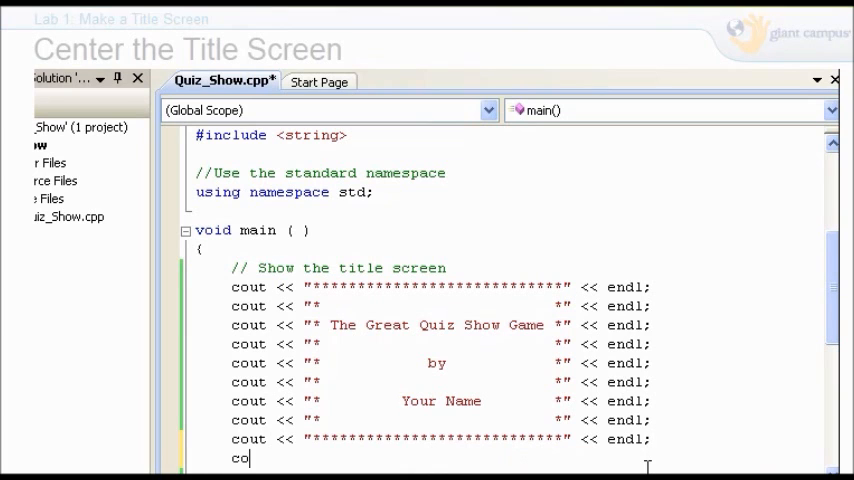
text(ut << endl;)
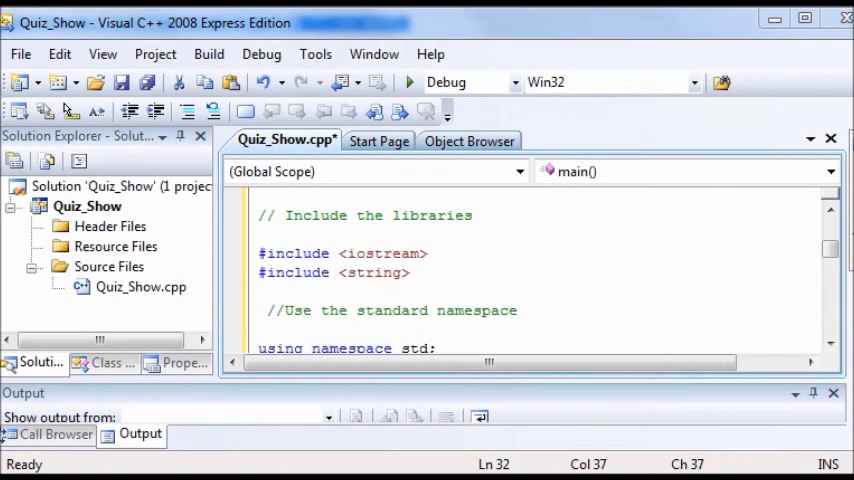
mouse_move(262, 70)
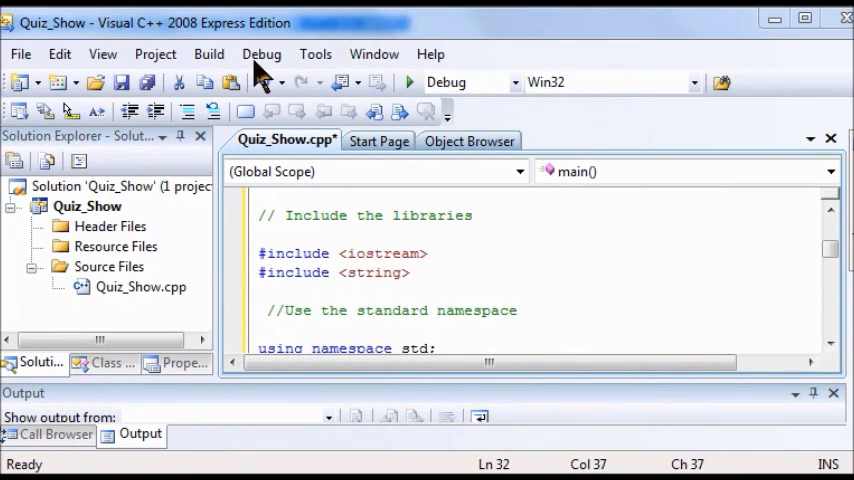
mouse_move(260, 54)
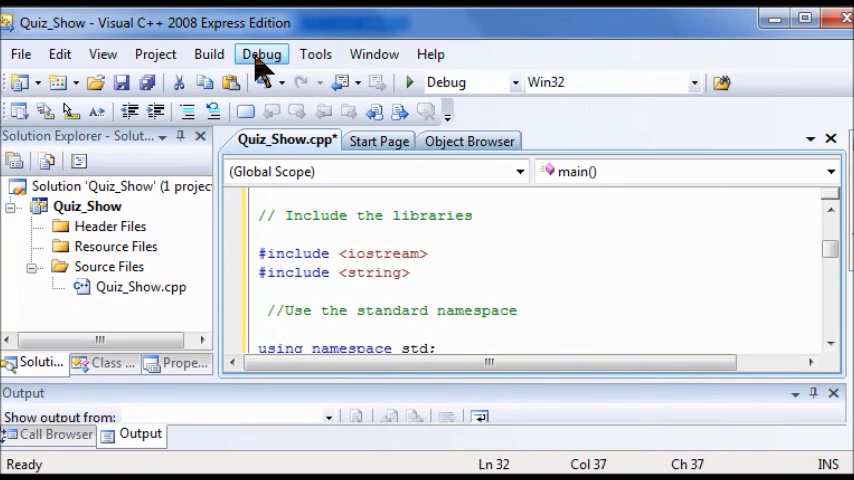
Step: Start debugging Quiz_Show from the Debug menu, prompting to build the out-of-date project
click(260, 54)
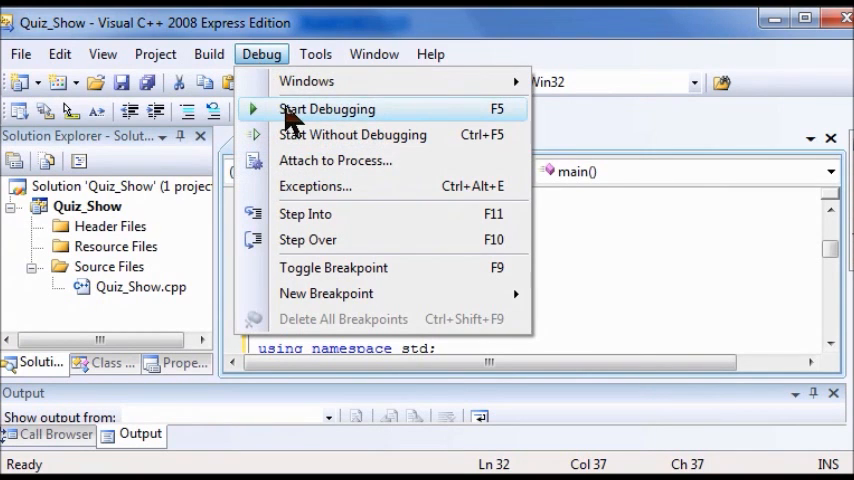
click(328, 108)
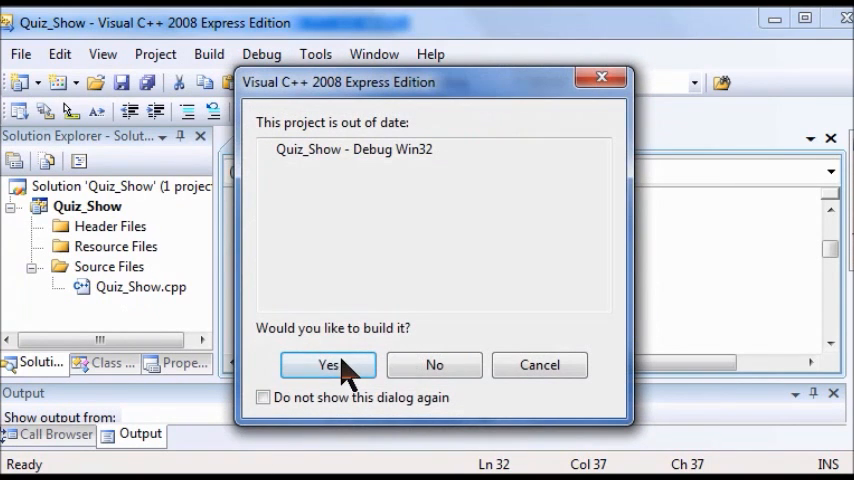